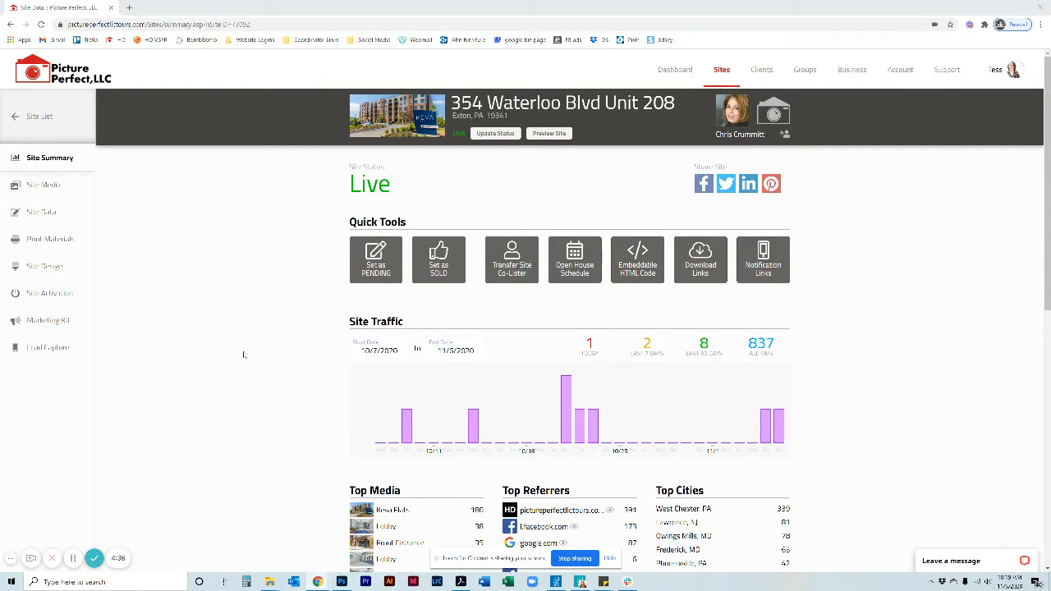
mouse_move(227, 283)
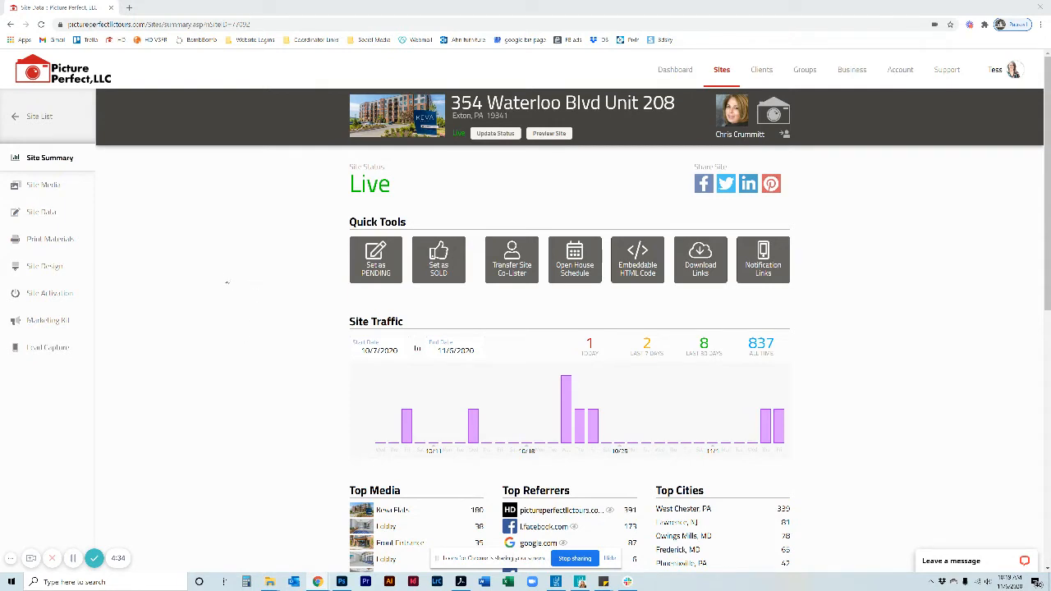
mouse_move(215, 352)
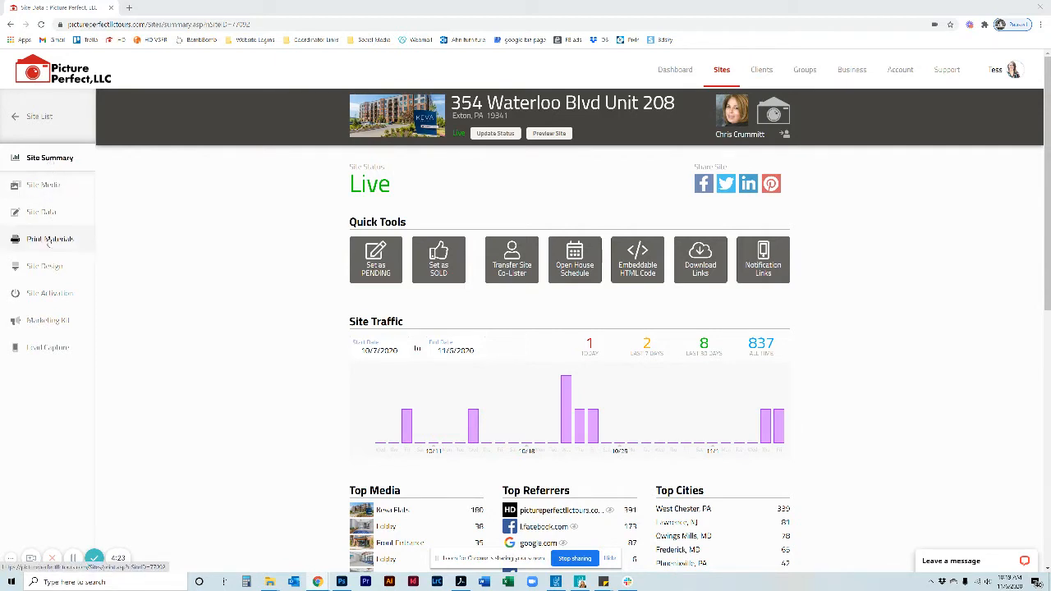
left_click(51, 239)
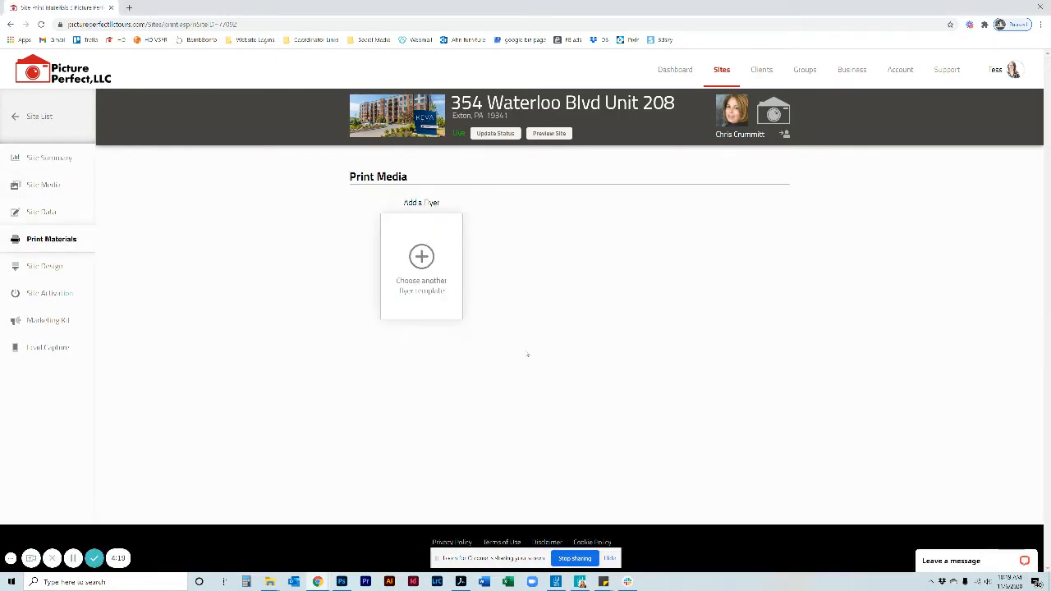
mouse_move(545, 441)
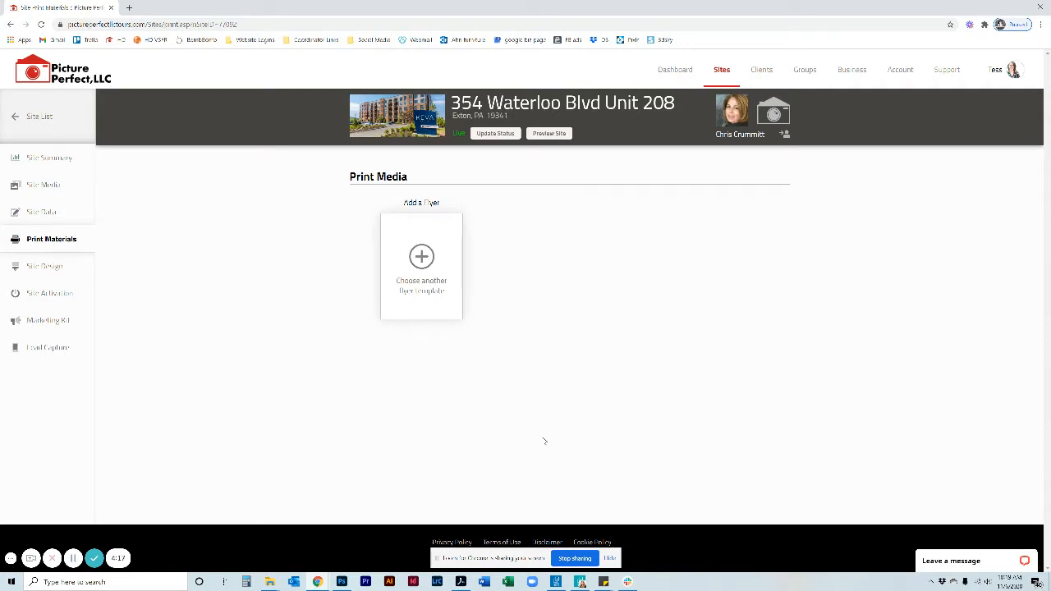
mouse_move(531, 390)
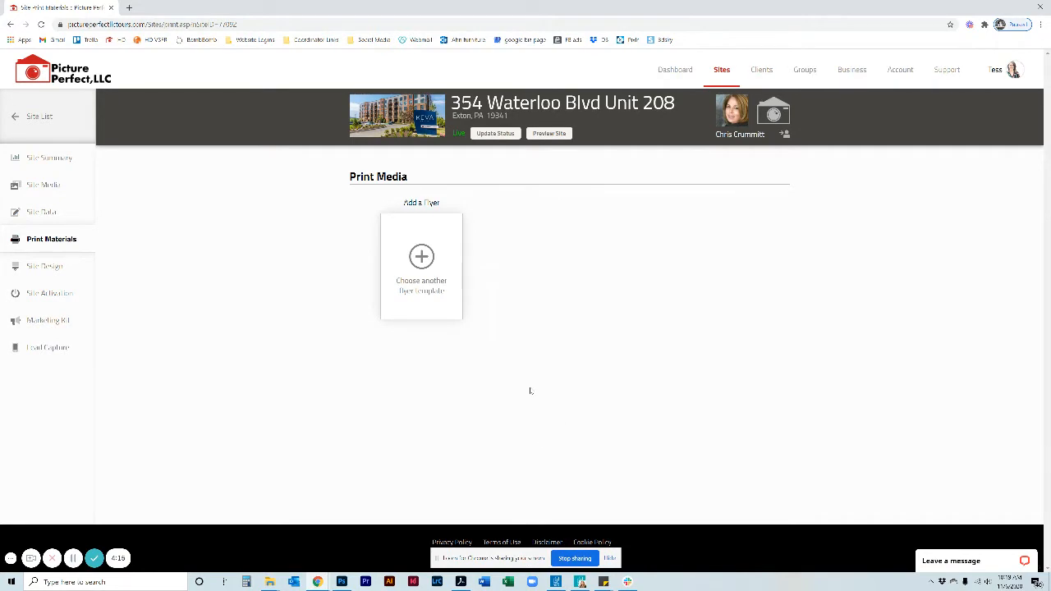
mouse_move(435, 417)
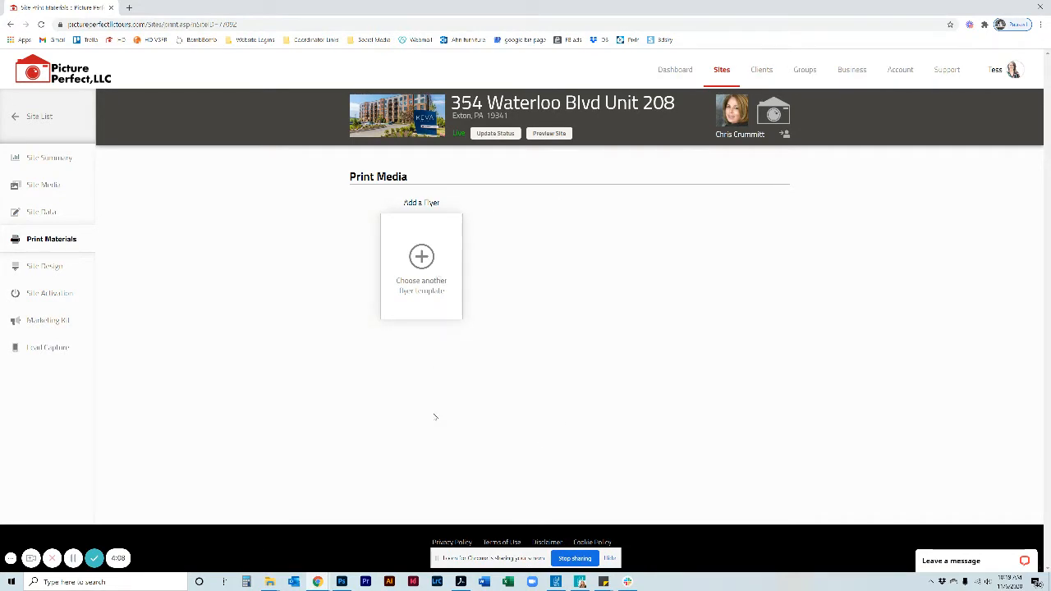
mouse_move(530, 393)
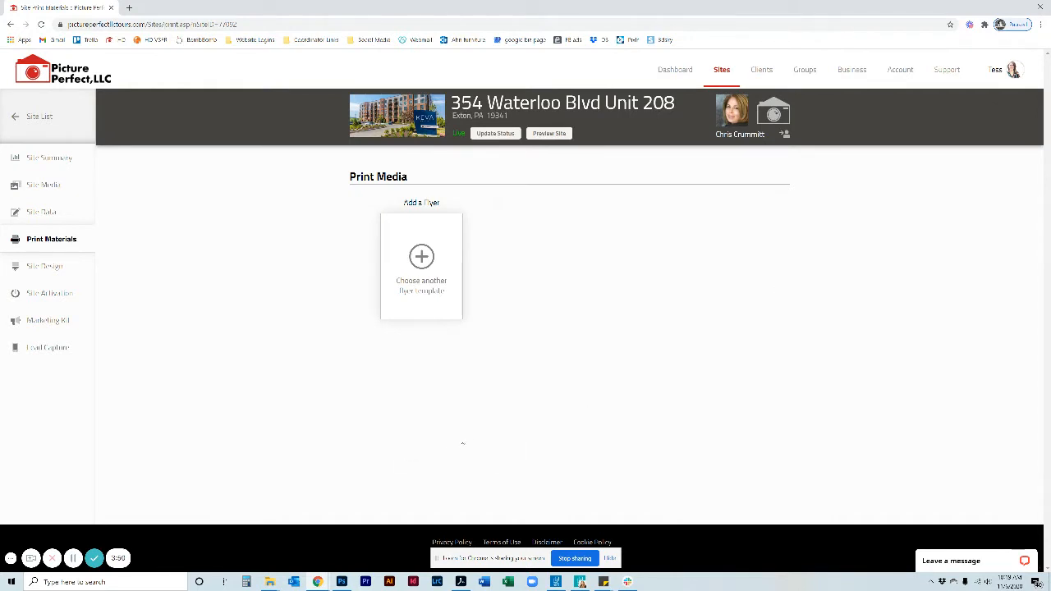
mouse_move(529, 305)
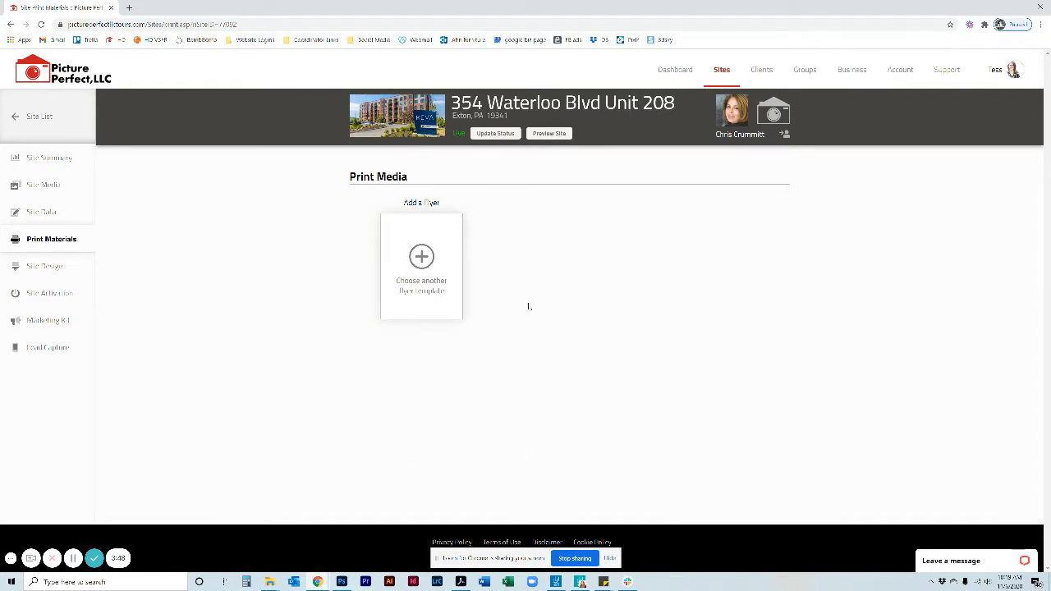
mouse_move(514, 394)
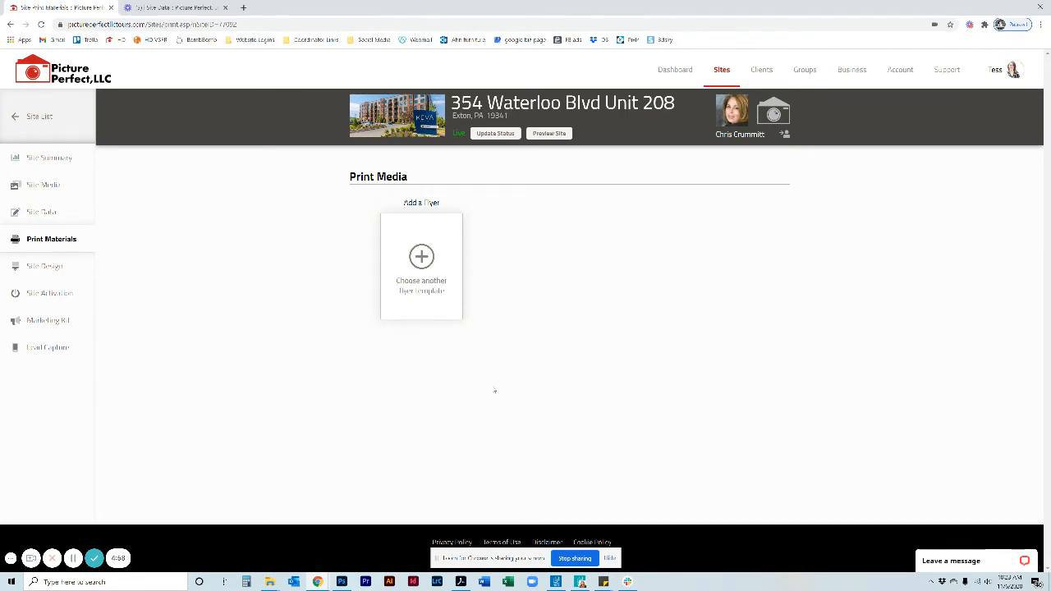
Open 'Choose another flyer template' and browse the Picture Perfect template designs.
left_click(421, 257)
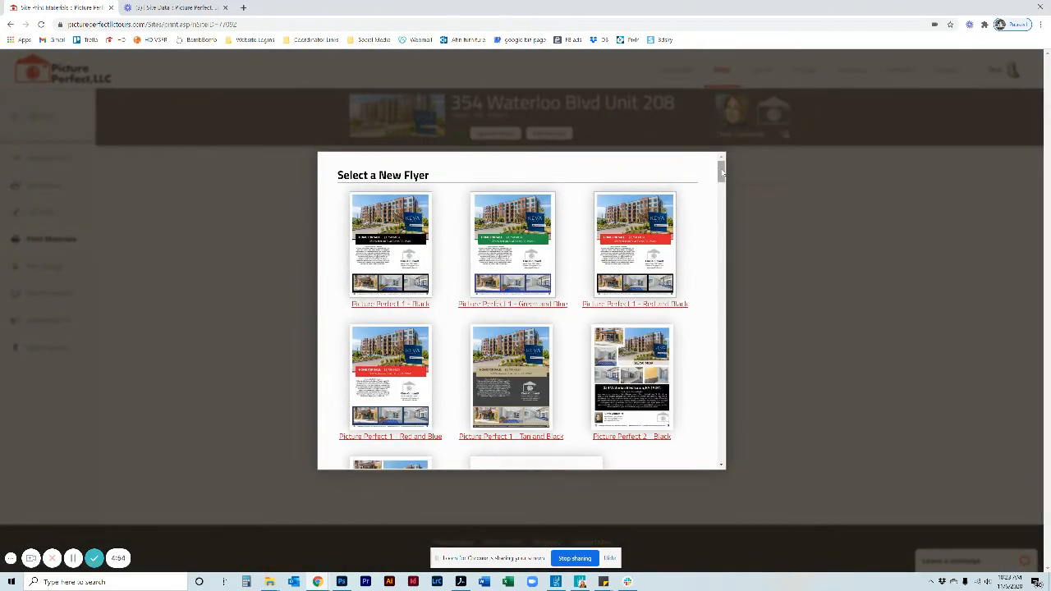
scroll("down", 3)
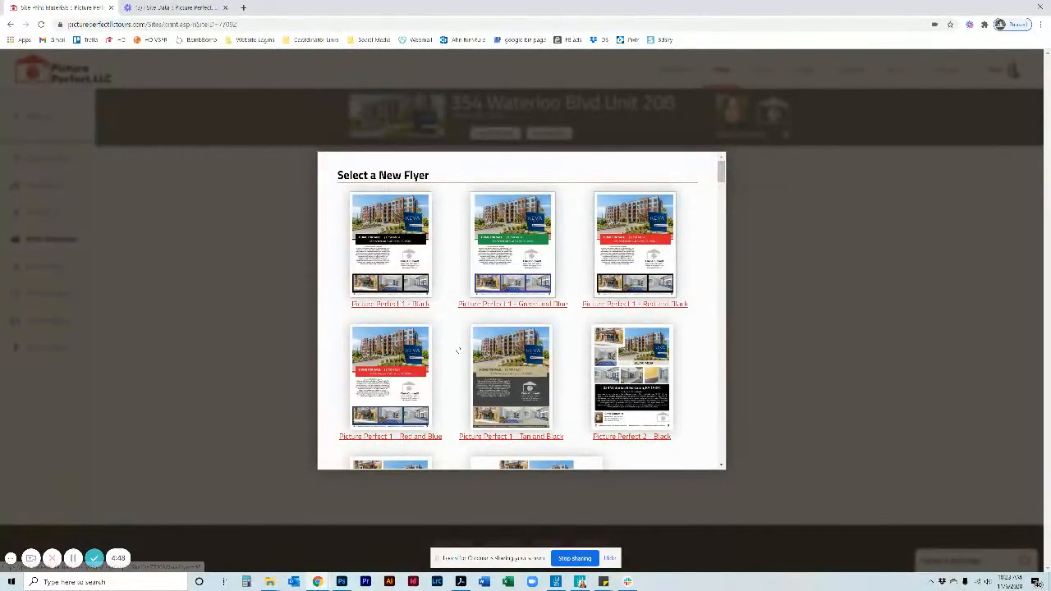
mouse_move(335, 388)
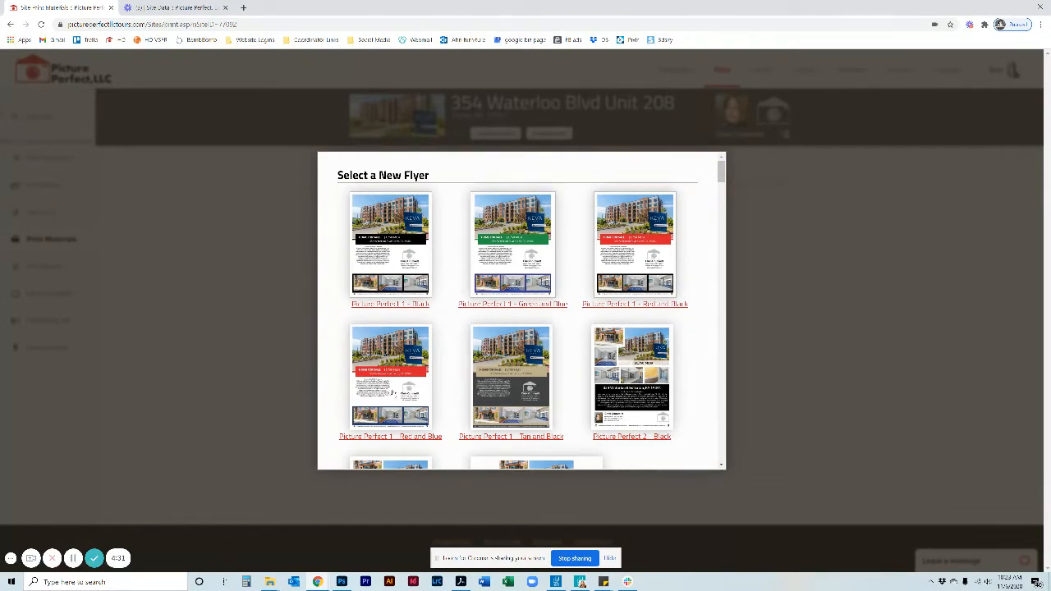
Start a Red and Blue flyer with Kitchen & Dining, Living Room and Bedroom photos.
left_click(390, 246)
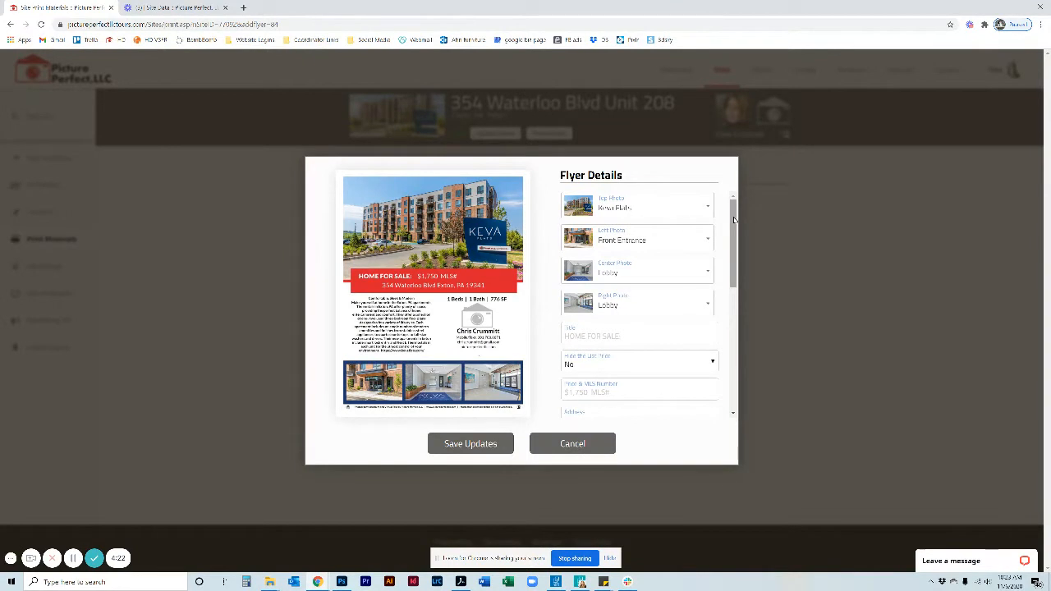
mouse_move(661, 379)
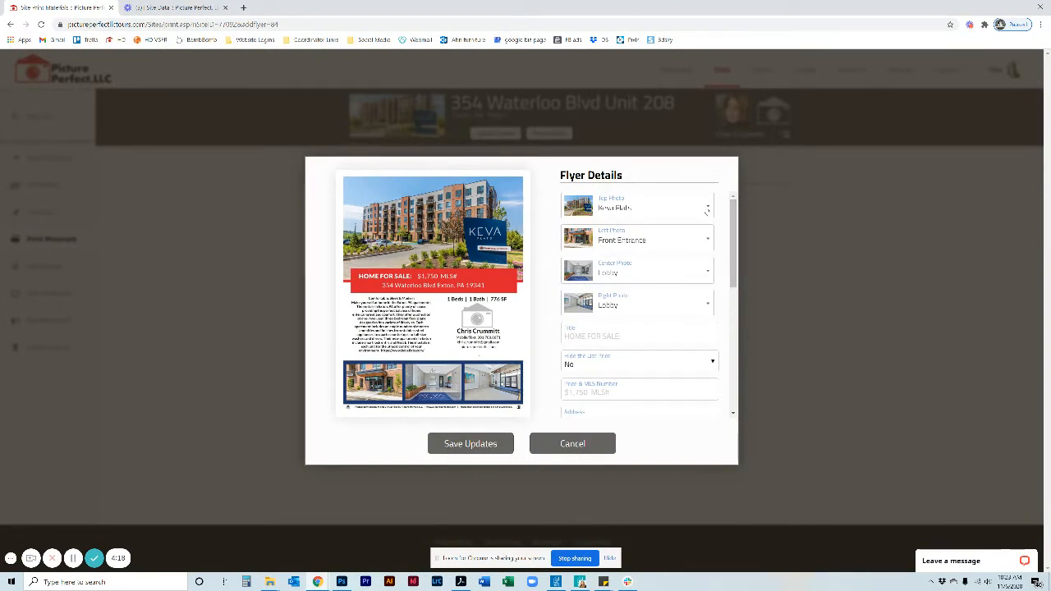
left_click(708, 205)
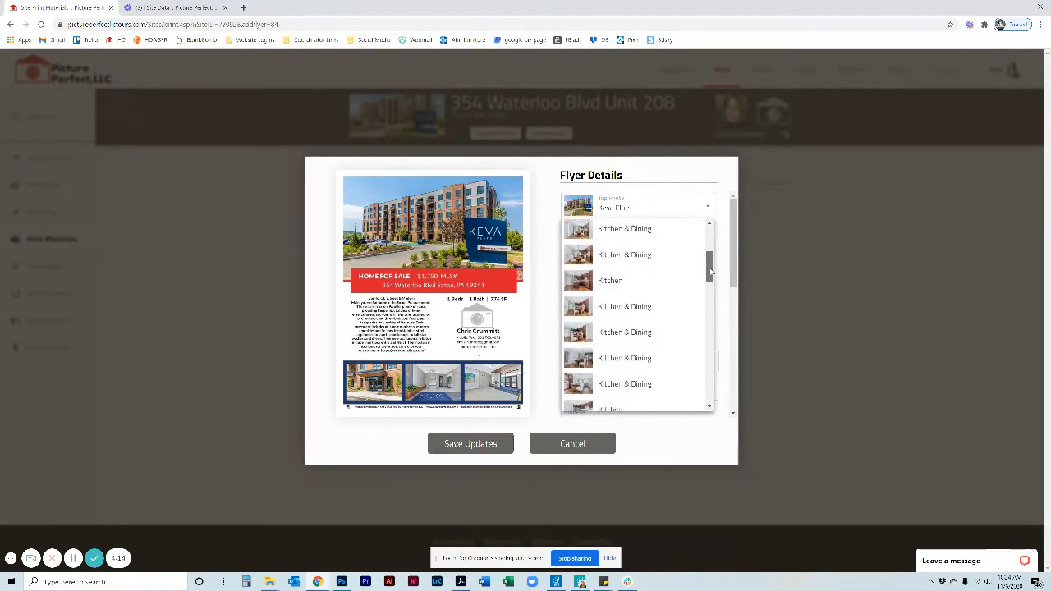
scroll("down", 3)
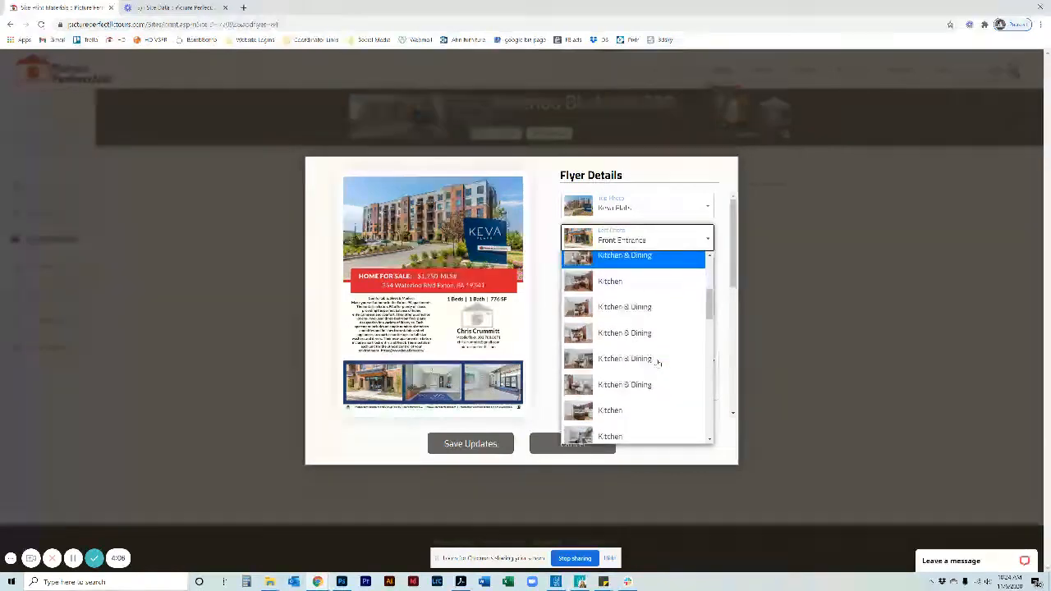
left_click(624, 256)
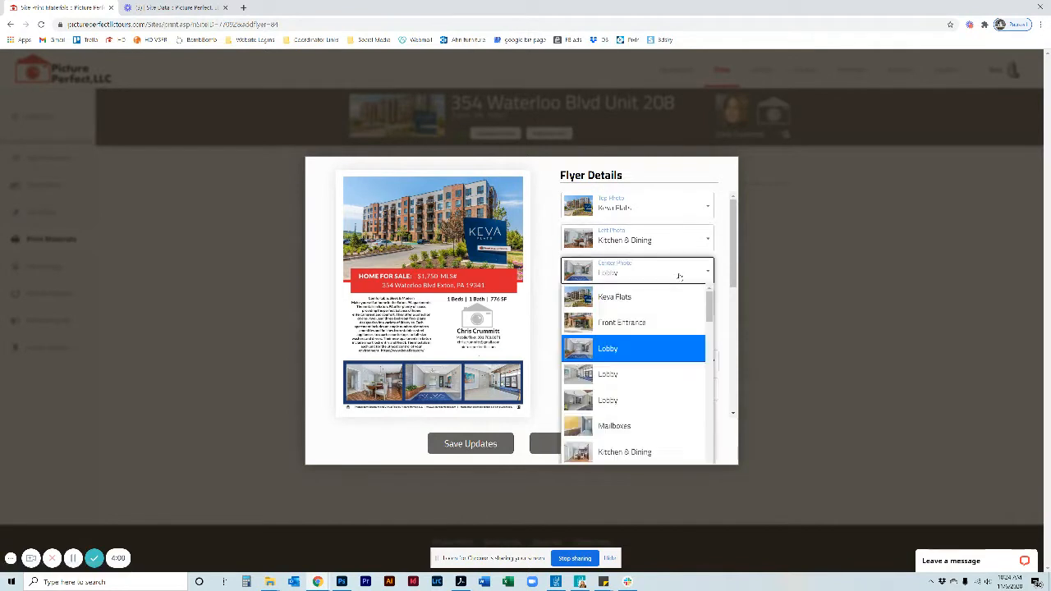
scroll("down", 3)
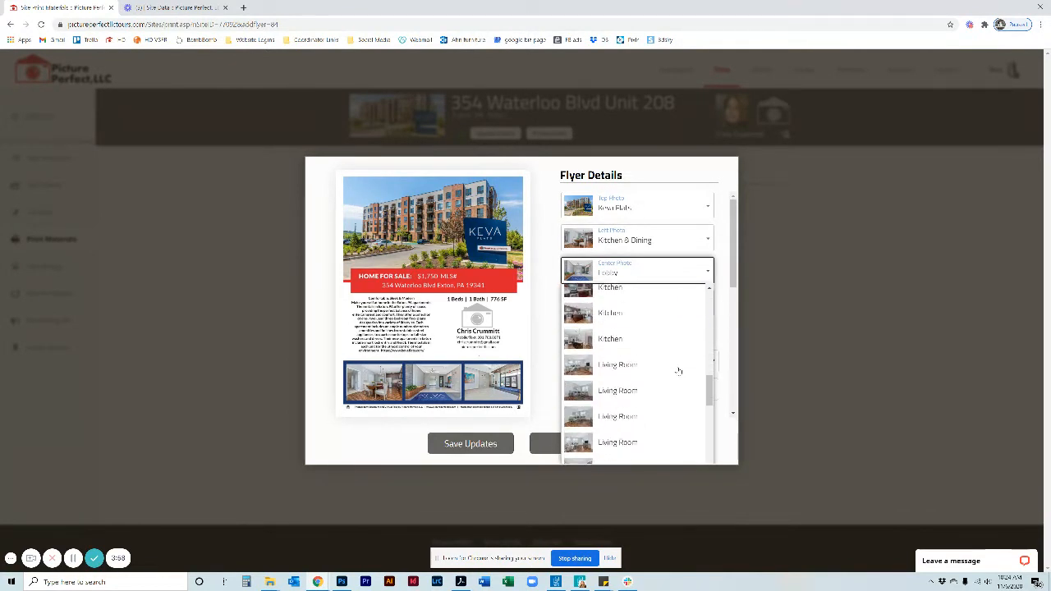
left_click(617, 365)
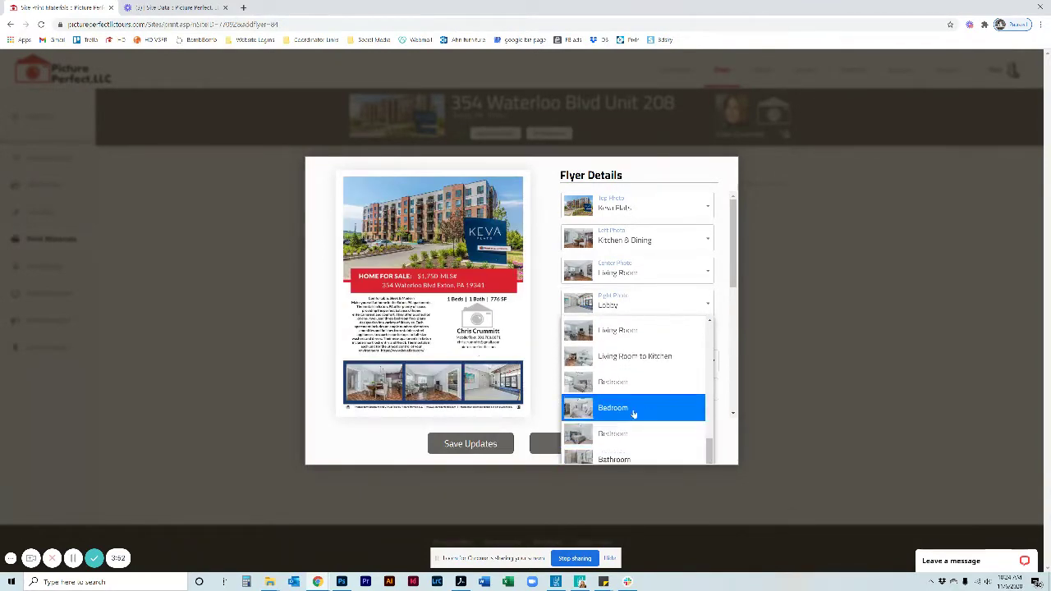
left_click(612, 407)
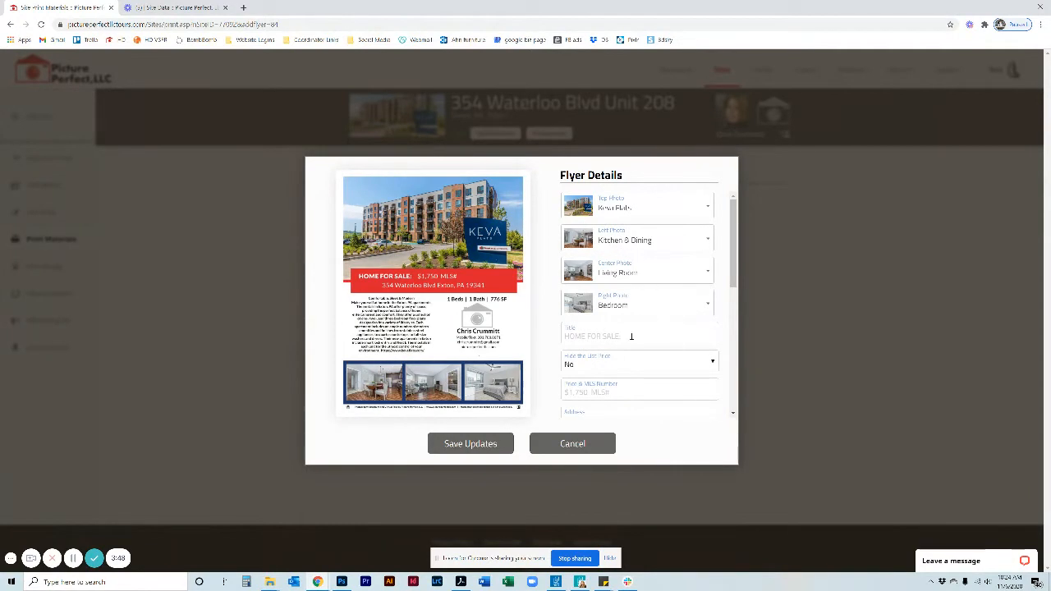
Retitle the flyer 'Home For Rent' and replace the price and MLS number with $1,500.
left_click(638, 335)
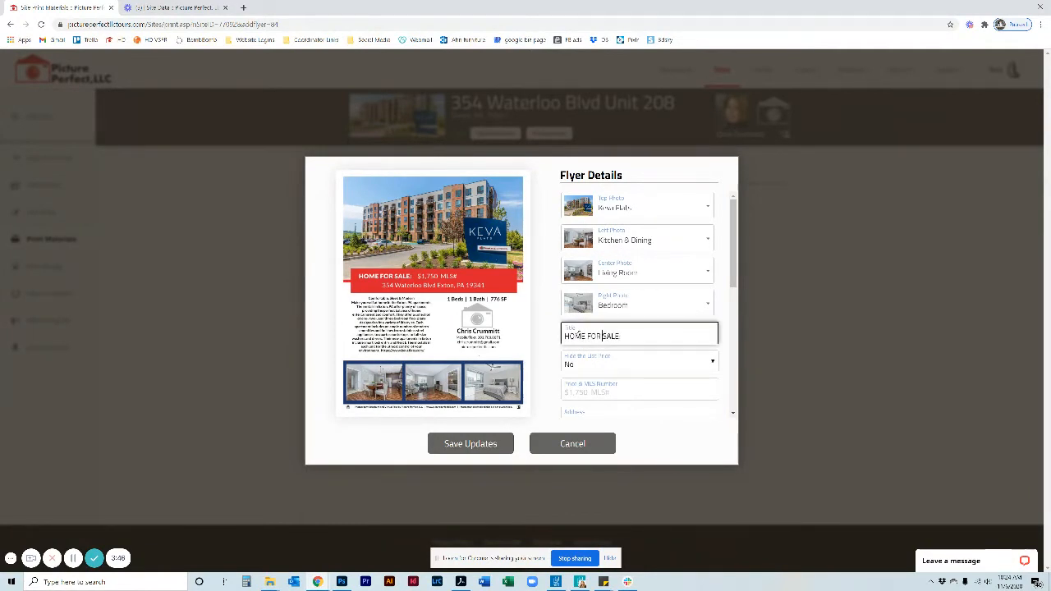
scroll("down", 3)
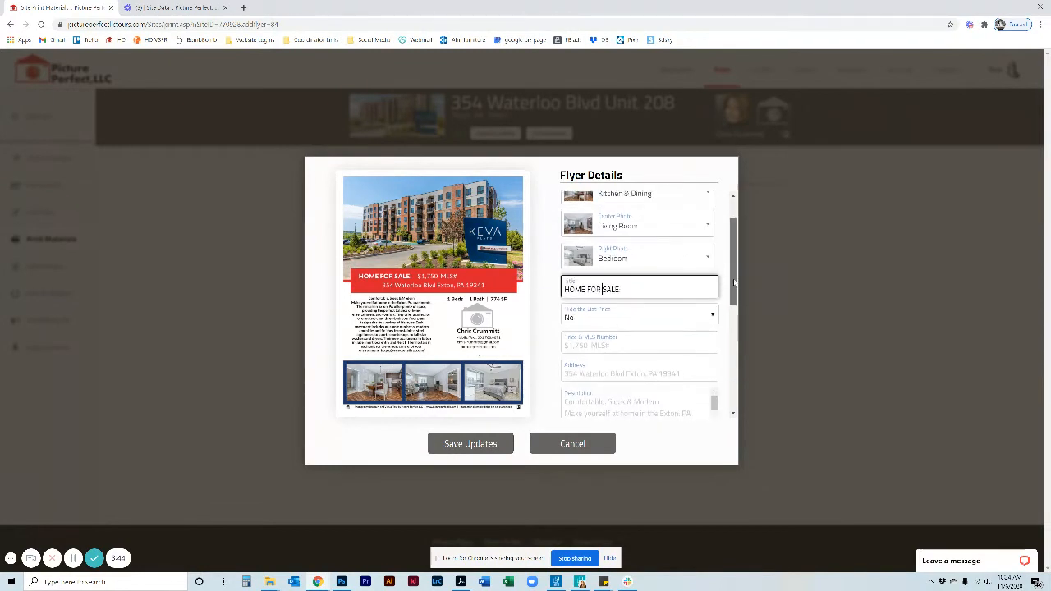
scroll("down", 3)
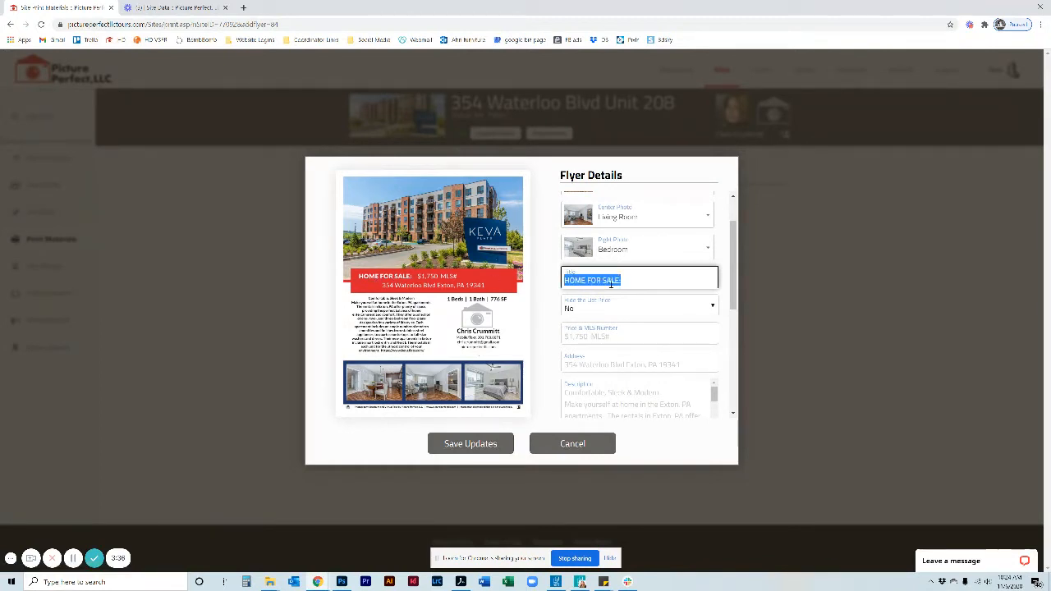
type("Home Foor")
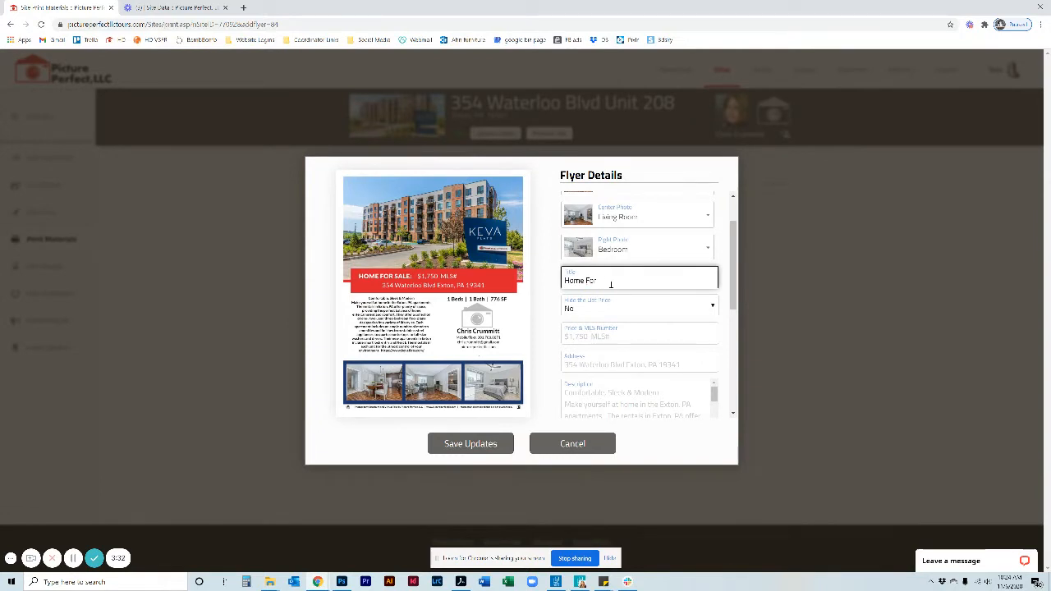
type("Home For Rent")
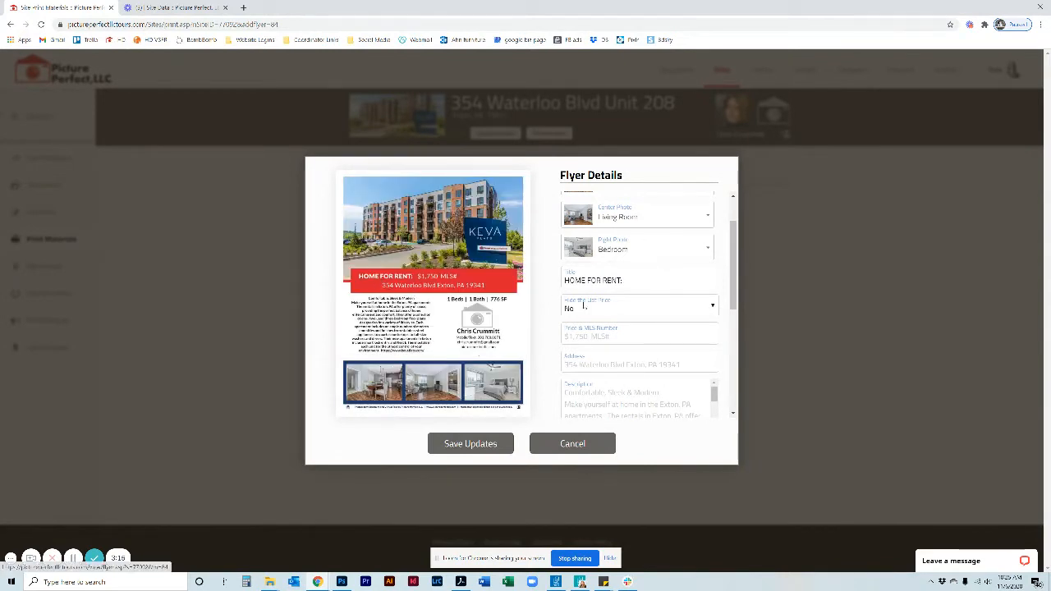
scroll("down", 3)
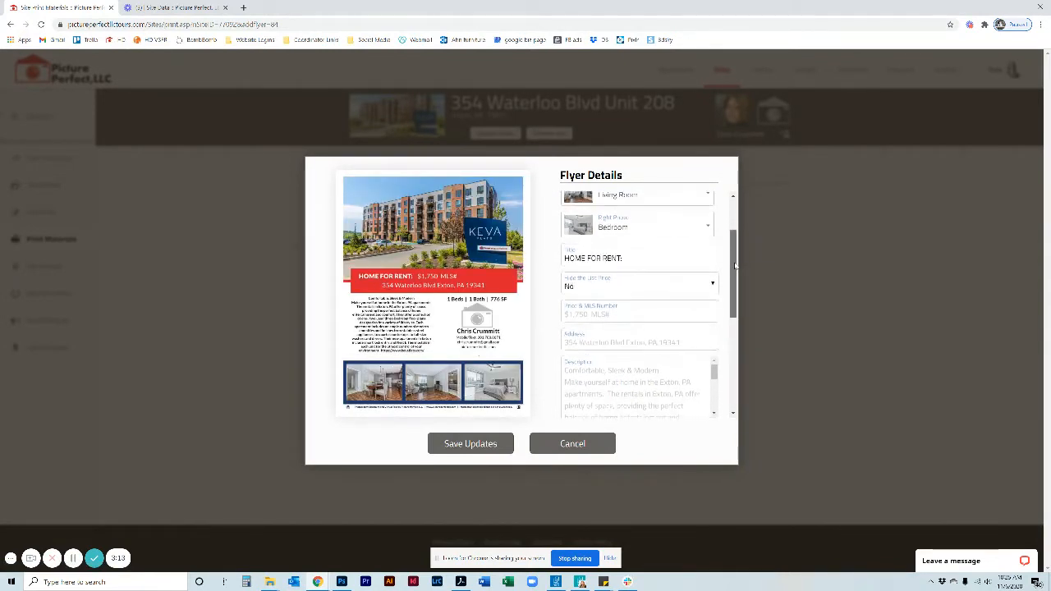
left_click(639, 278)
type("$1,500")
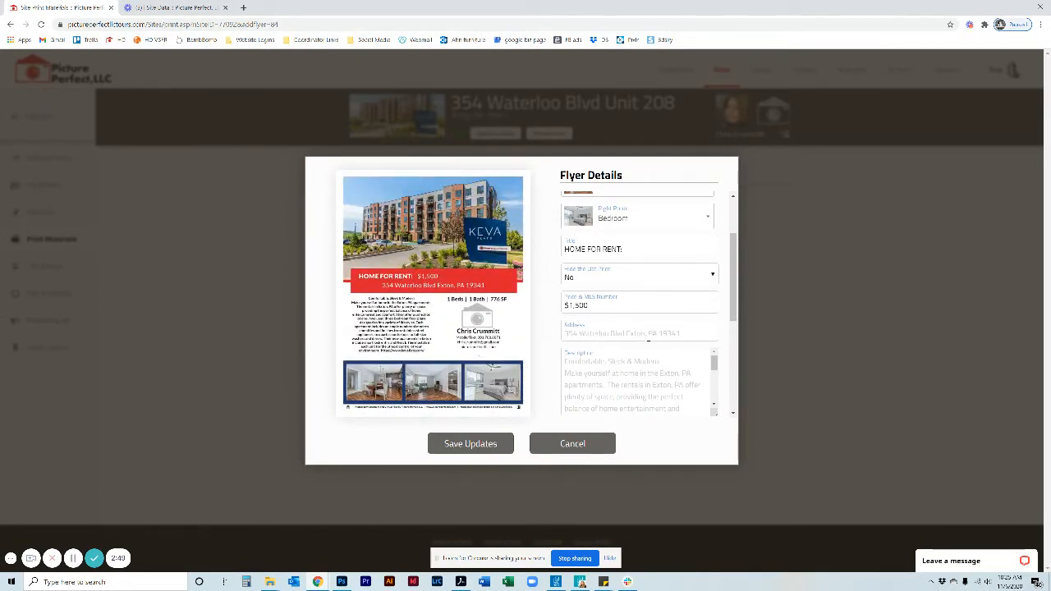
Add a comma after 'Blvd' in the address, revise the description, and remove square footage.
left_click(639, 330)
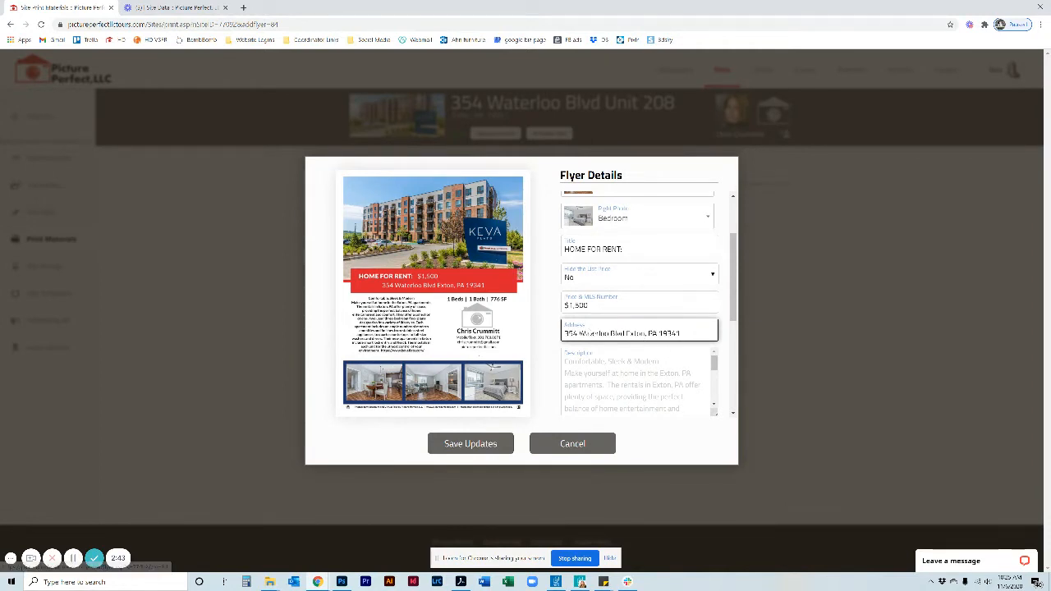
left_click(640, 331)
type(",")
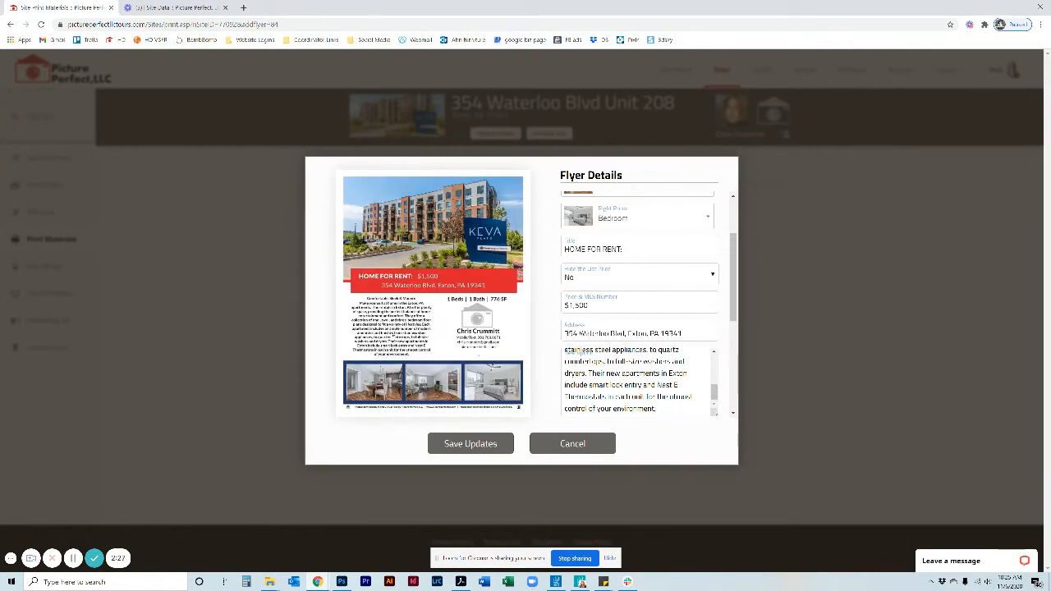
scroll("down", 3)
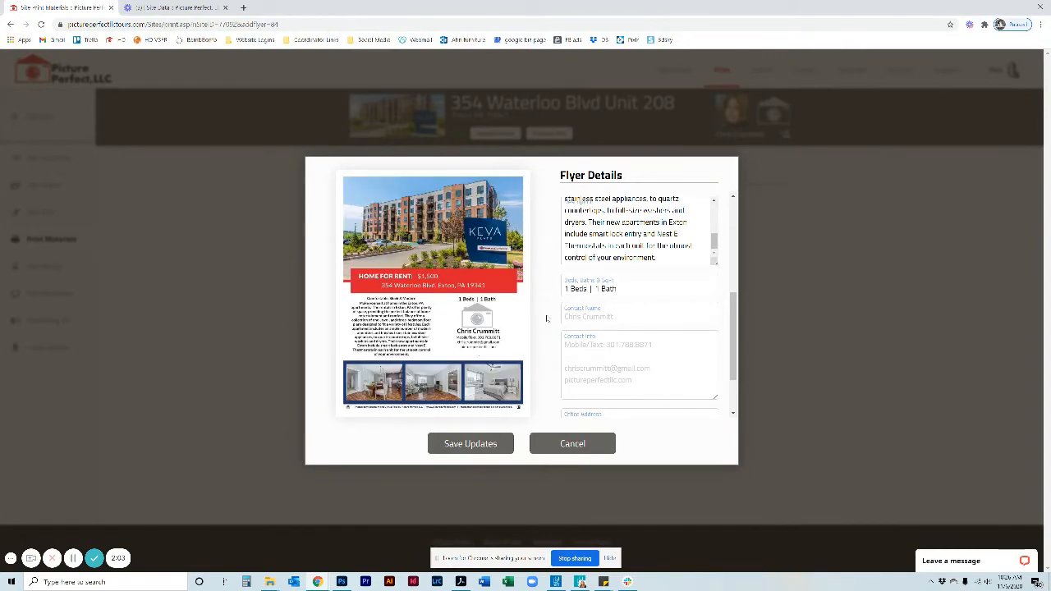
Select and delete the entire Beds, Baths & SqFt text.
left_click(638, 288)
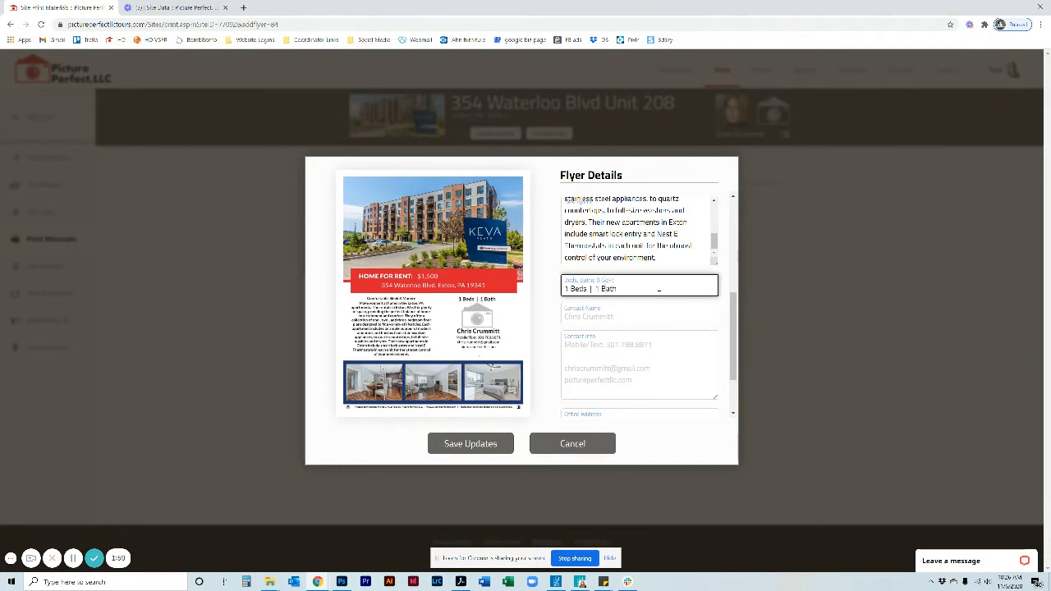
triple_click(591, 288)
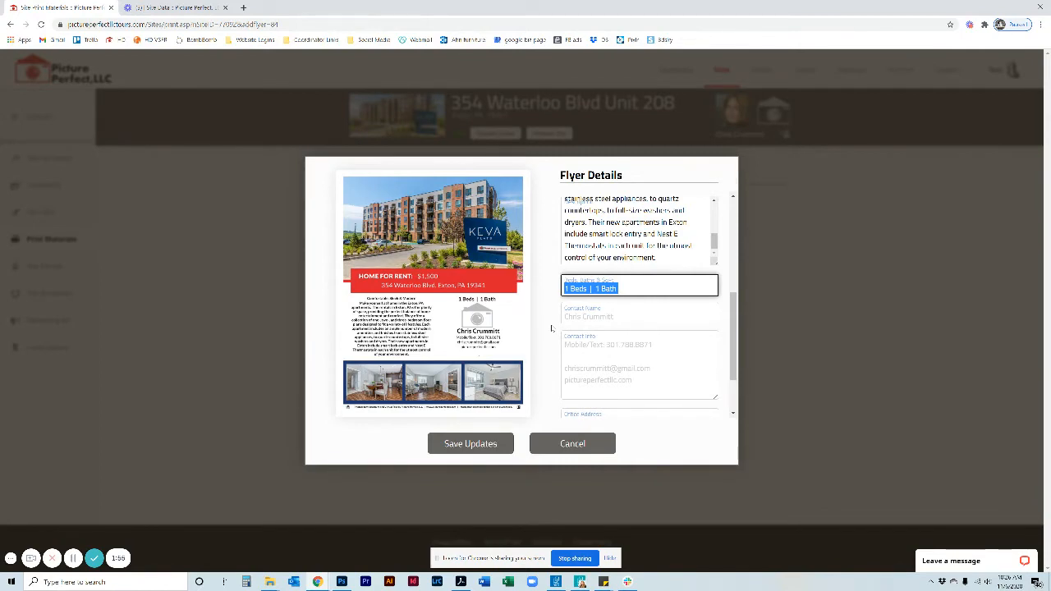
key("Delete")
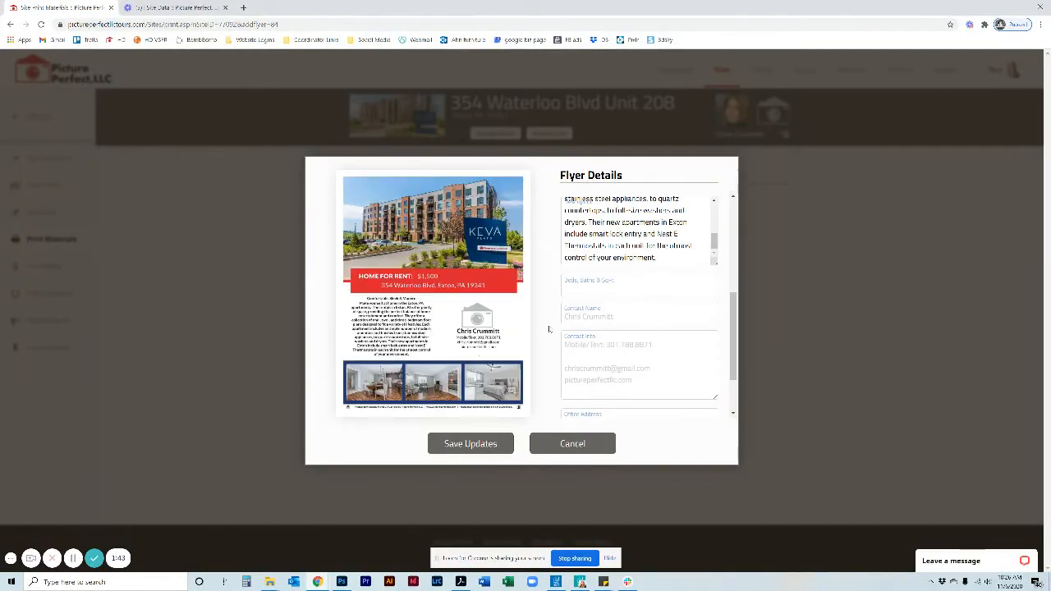
scroll("down", 3)
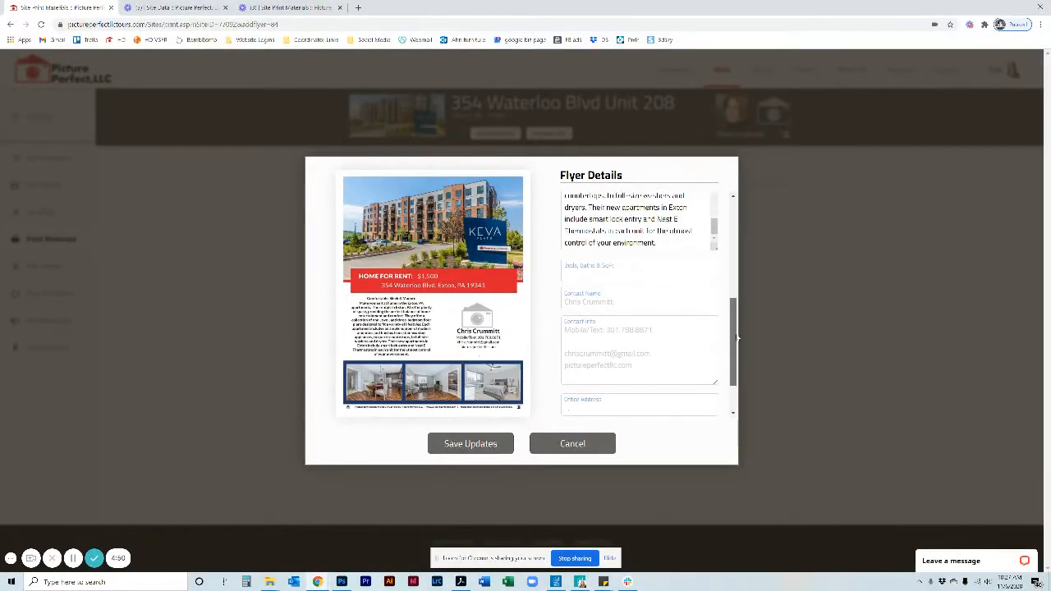
scroll("down", 3)
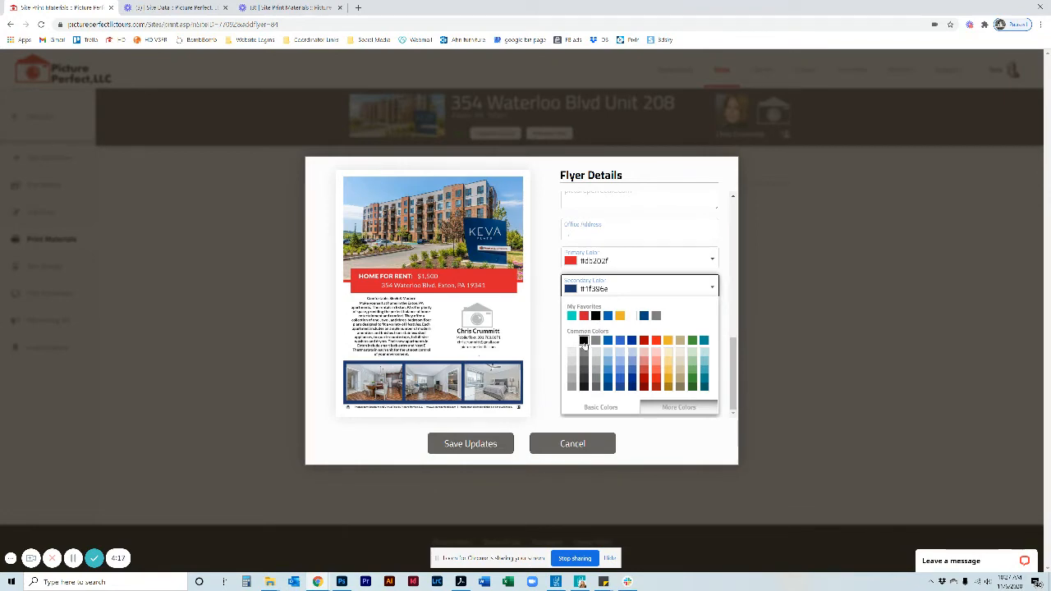
Set the flyer's Secondary Color to the black Common Colors swatch.
left_click(583, 340)
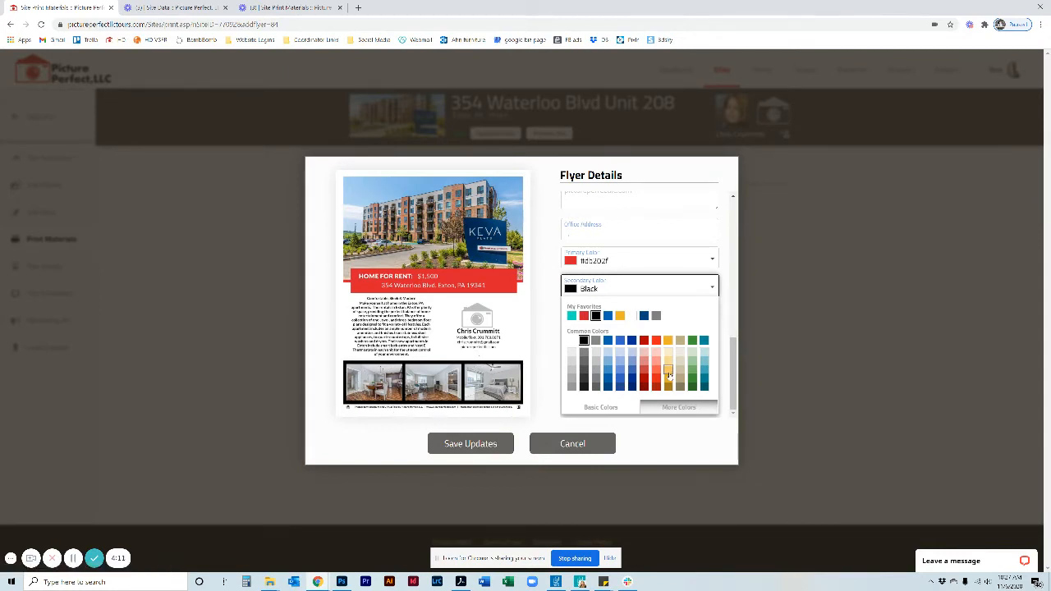
mouse_move(670, 418)
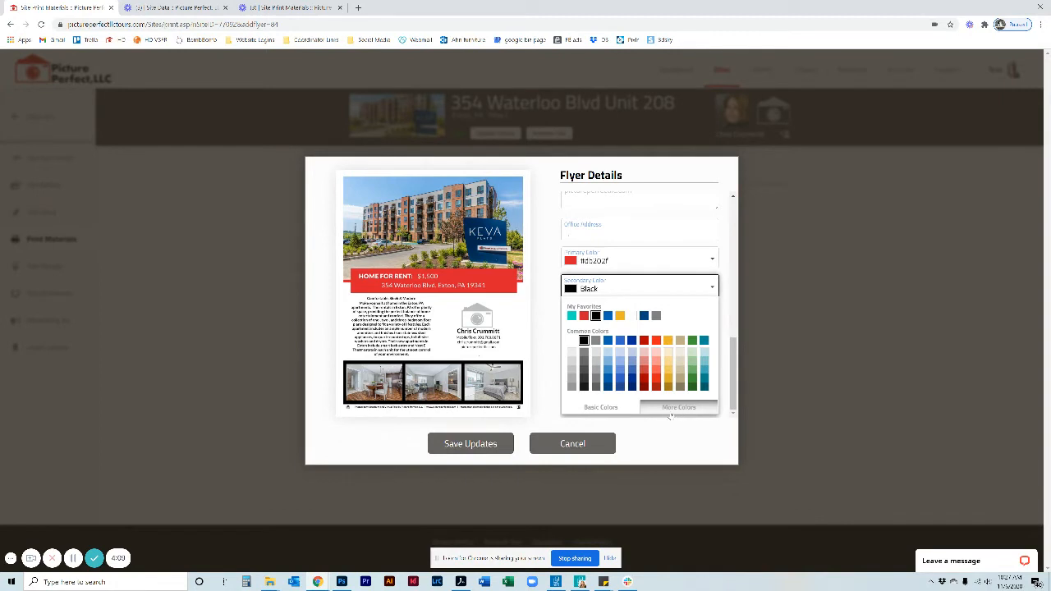
Pick a custom golden yellow (#d4c32a) secondary color from More Colors.
left_click(678, 406)
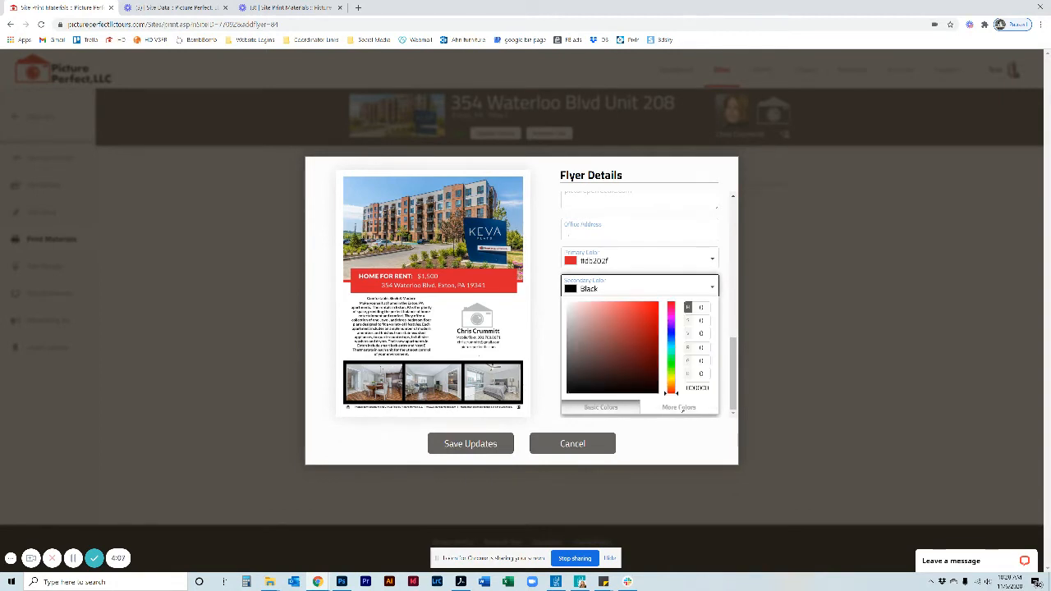
mouse_move(679, 395)
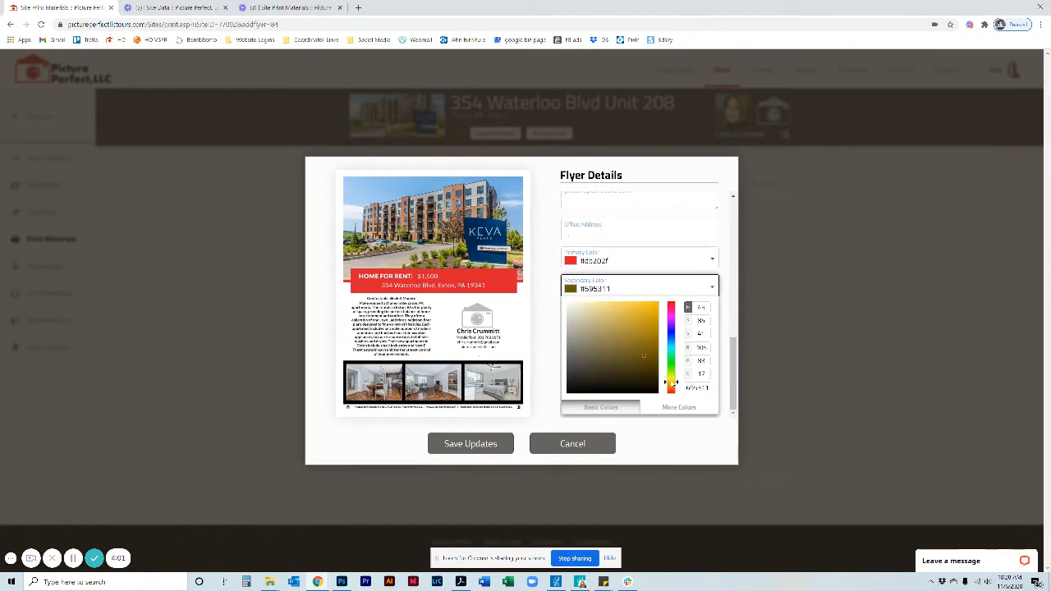
left_click(628, 320)
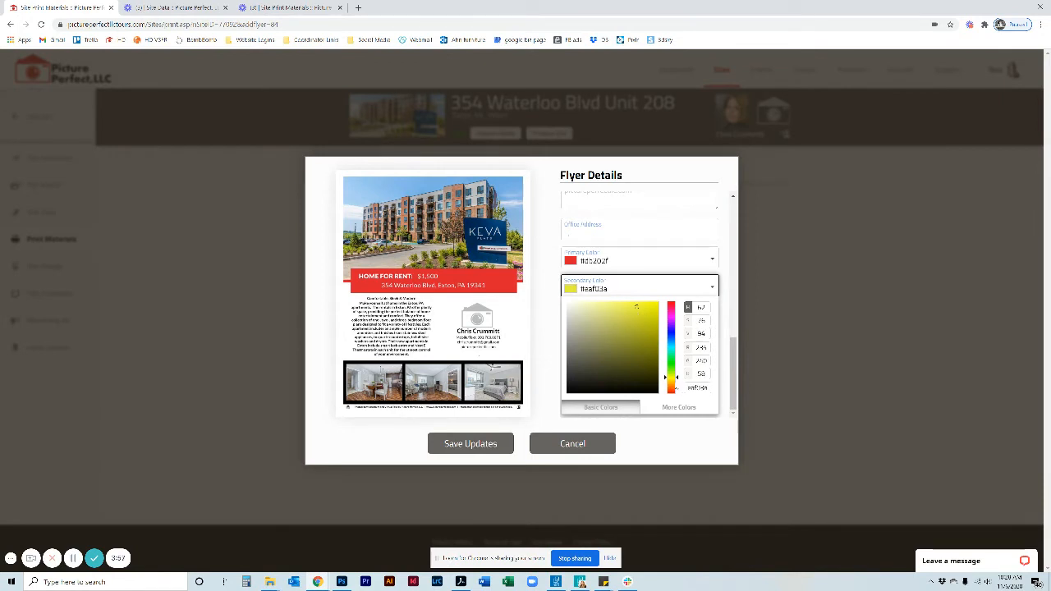
left_click(636, 308)
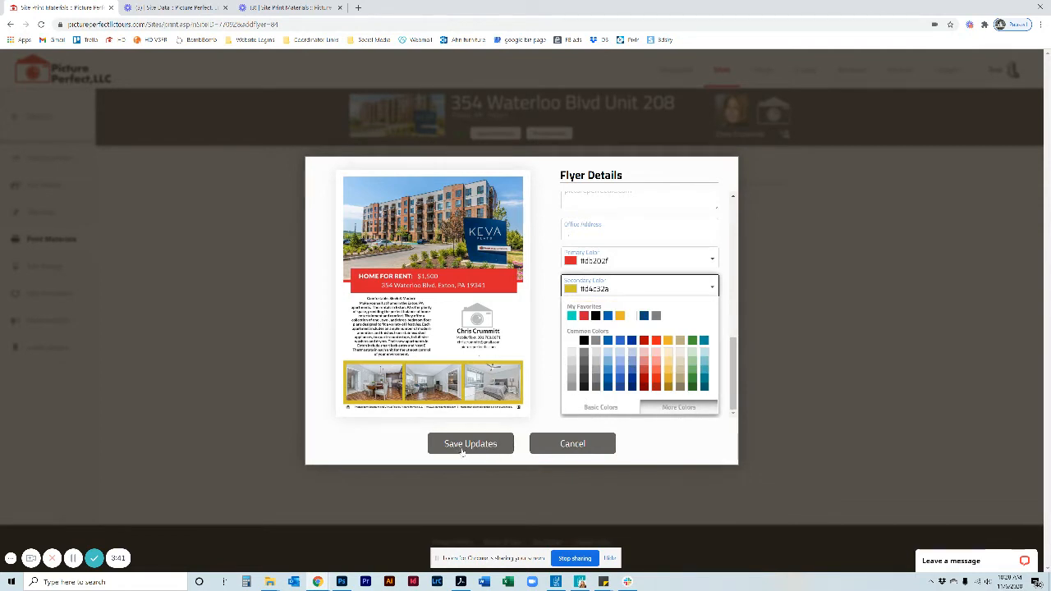
mouse_move(546, 350)
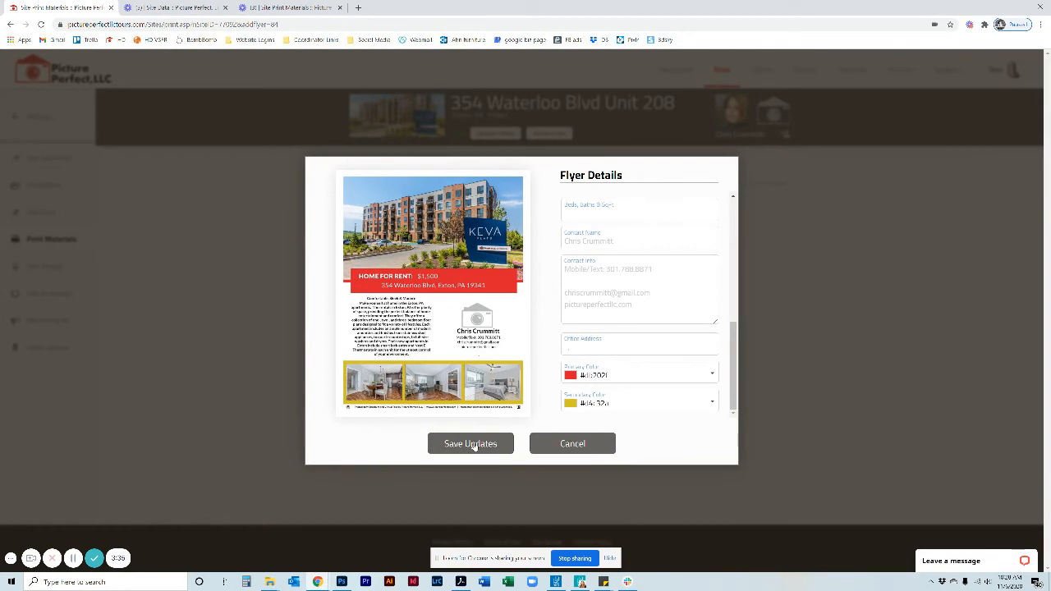
Save the flyer so 'Picture Perfect 1 - Red and Blue' appears on Print Materials.
left_click(469, 444)
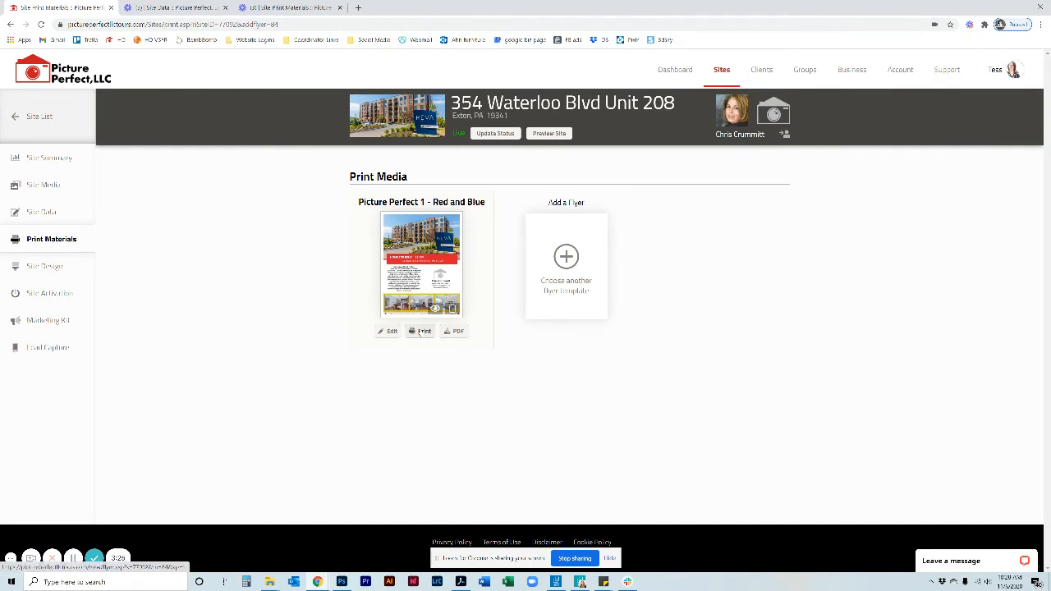
mouse_move(389, 331)
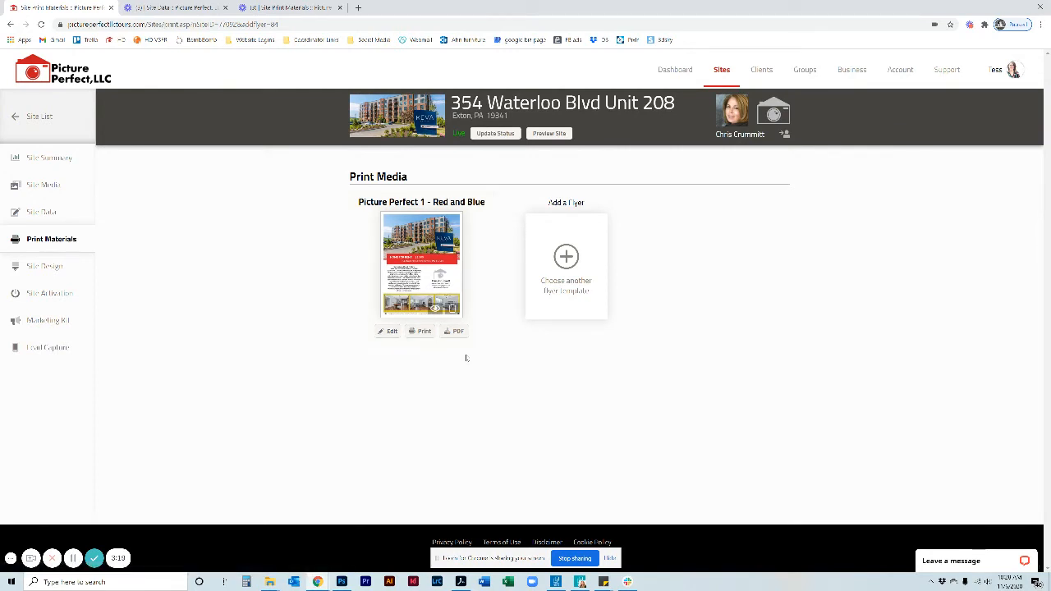
left_click(454, 331)
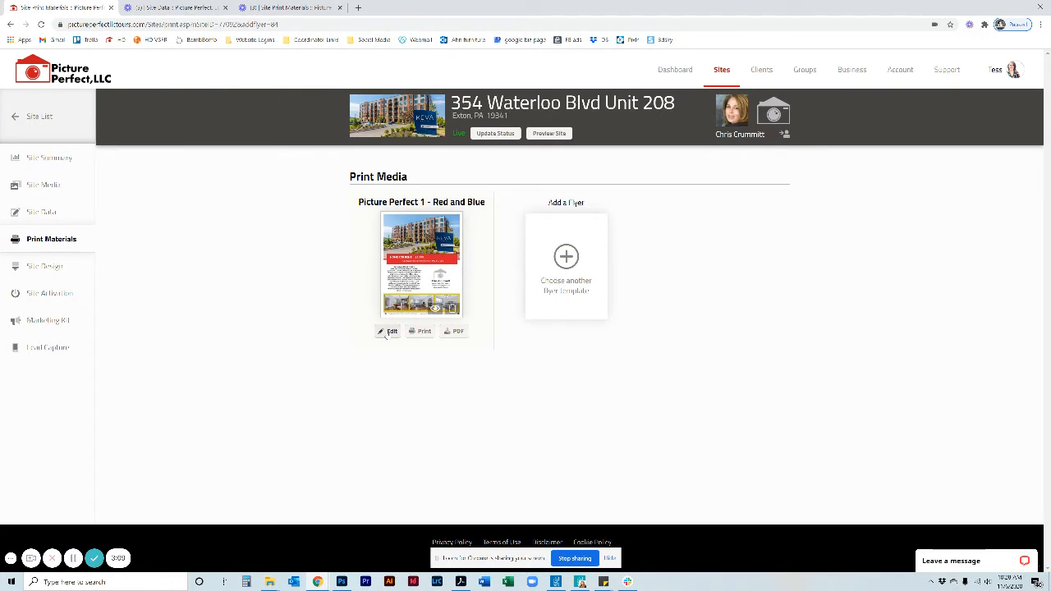
mouse_move(421, 396)
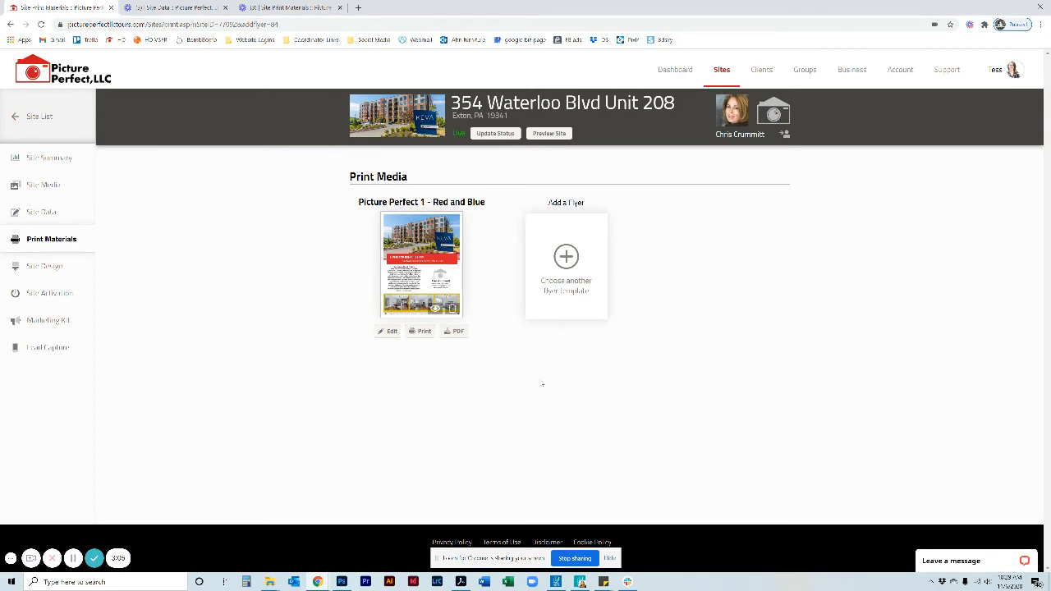
Add and save a flyer using the Picture Perfect 2 - RE/MAX Blue and Red template.
left_click(566, 256)
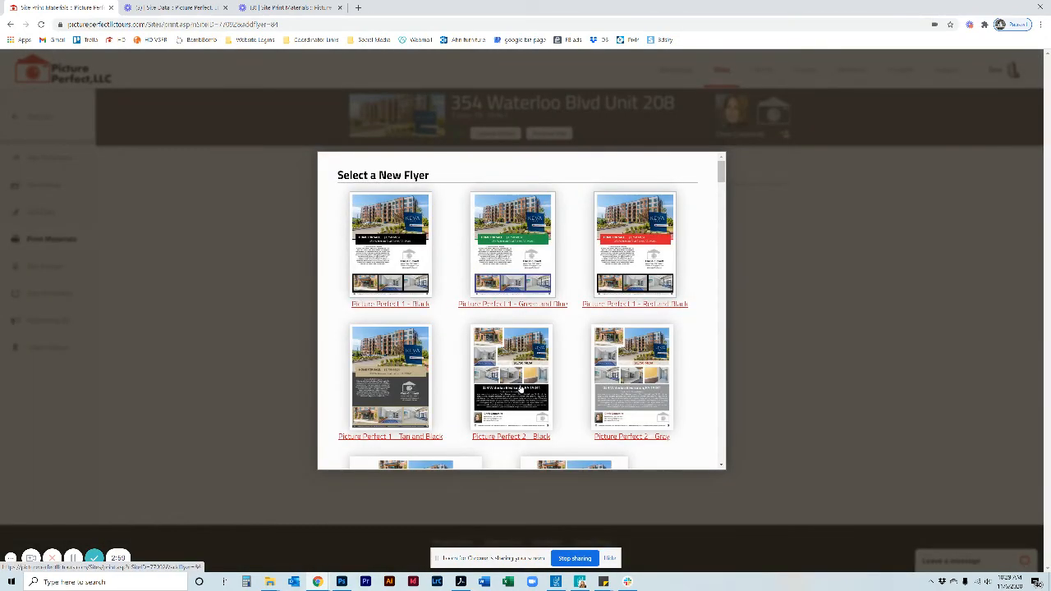
scroll("down", 3)
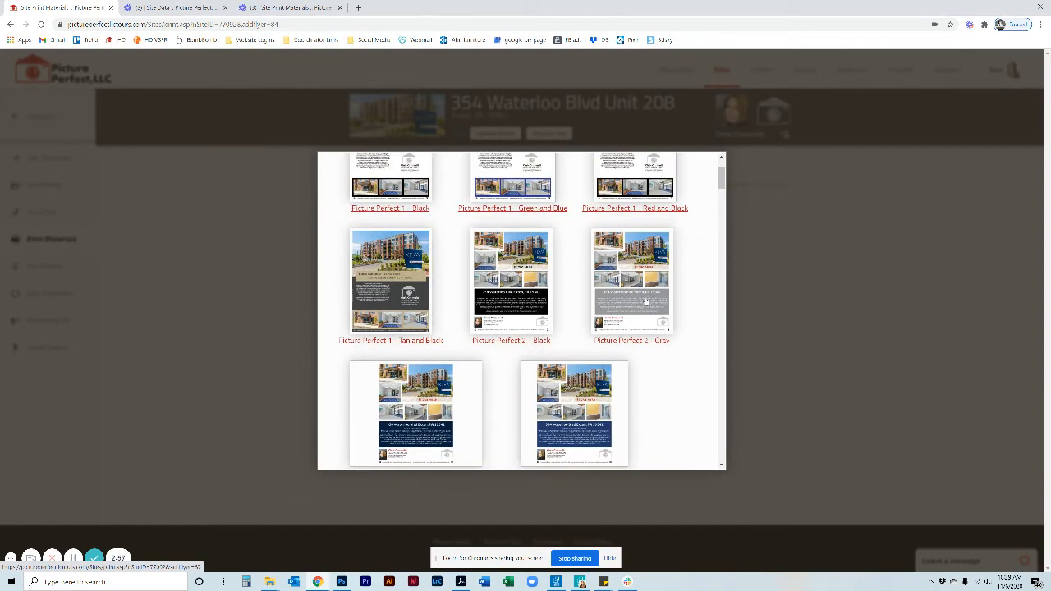
scroll("down", 3)
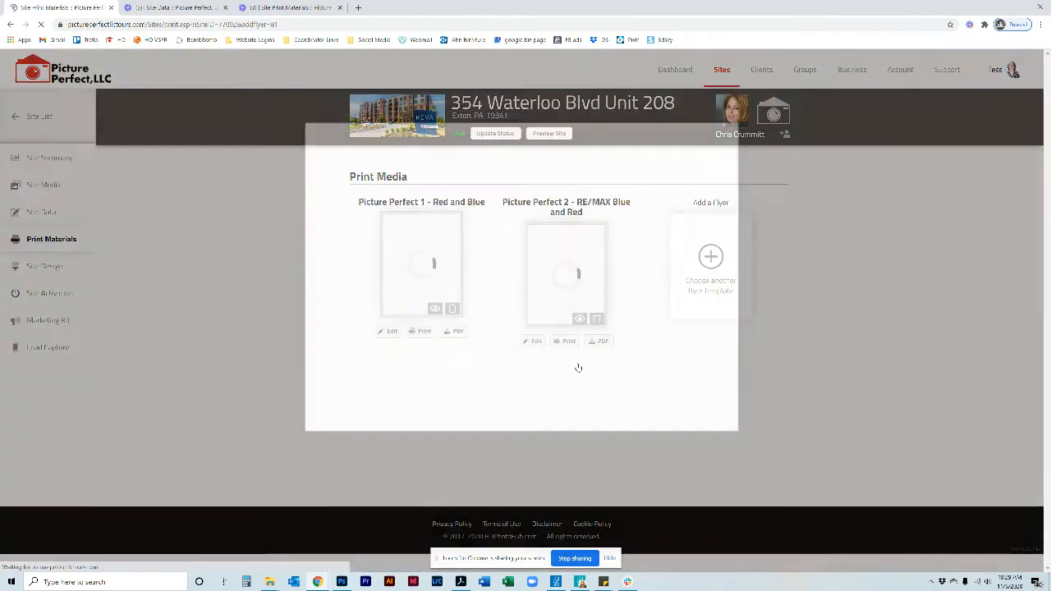
left_click(386, 331)
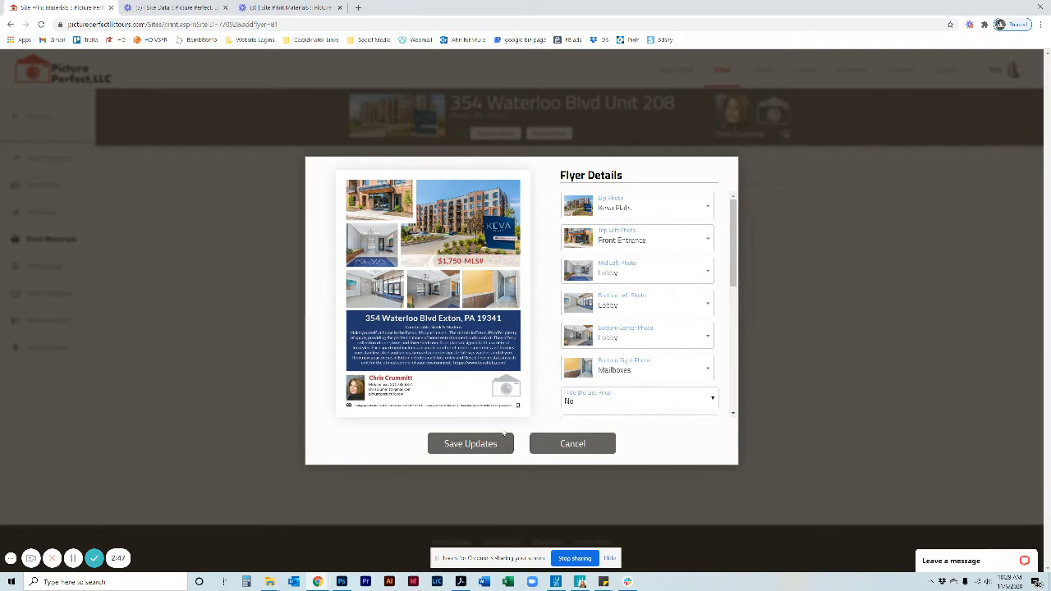
left_click(471, 443)
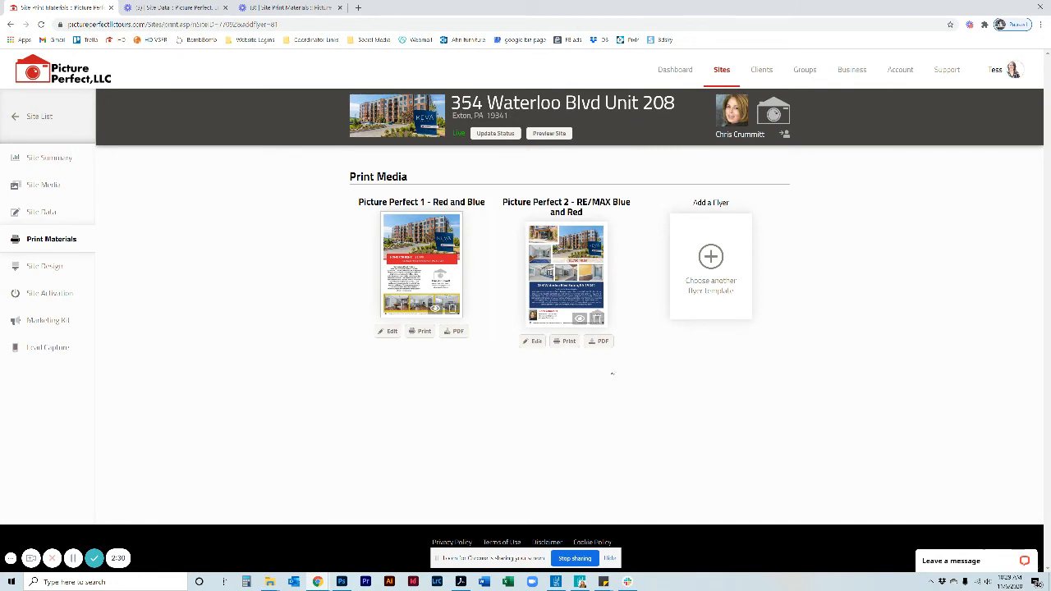
mouse_move(511, 398)
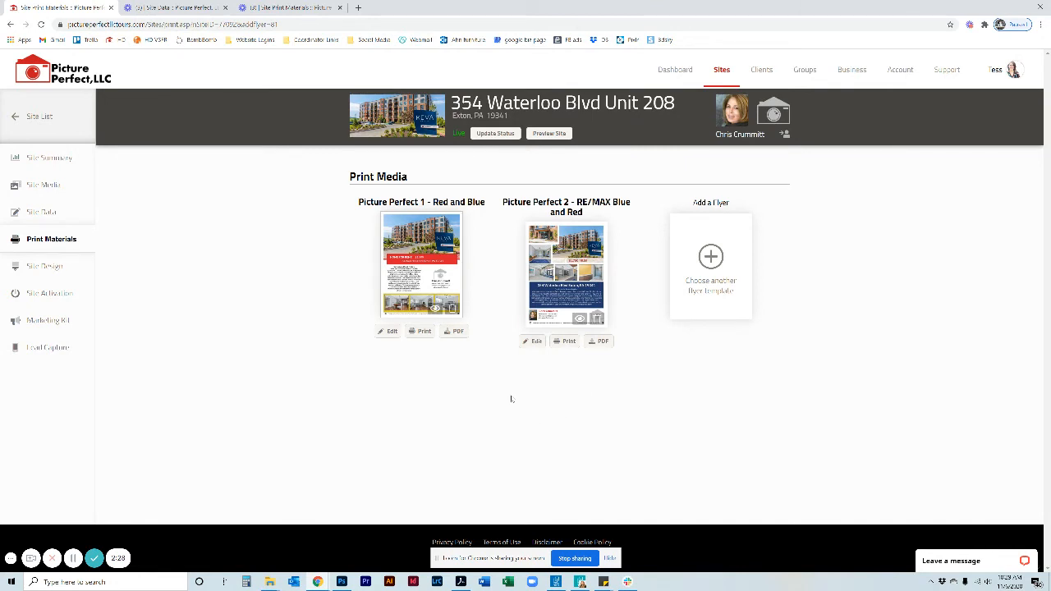
mouse_move(433, 309)
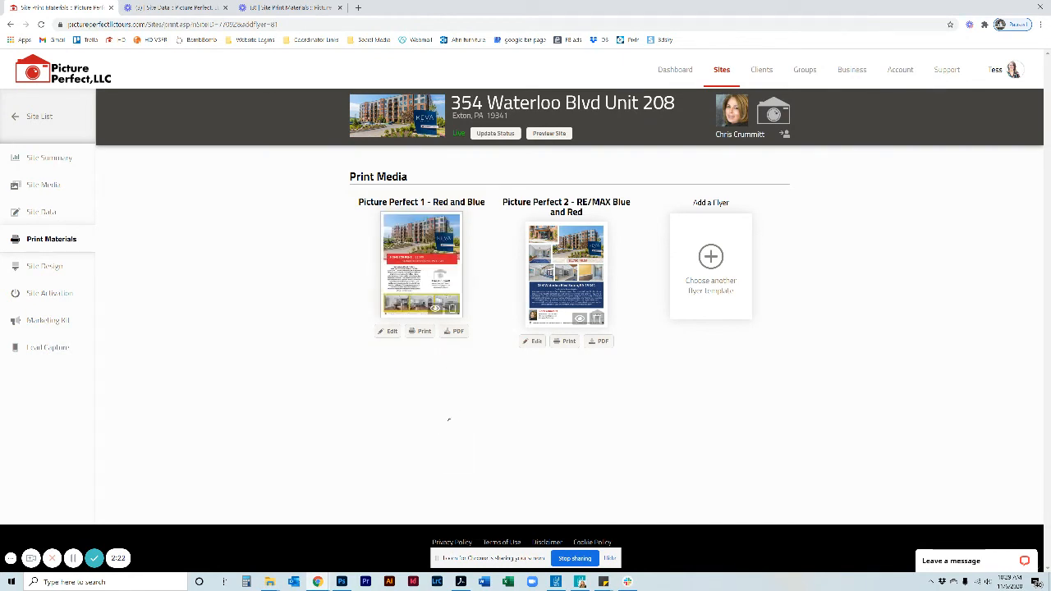
mouse_move(453, 357)
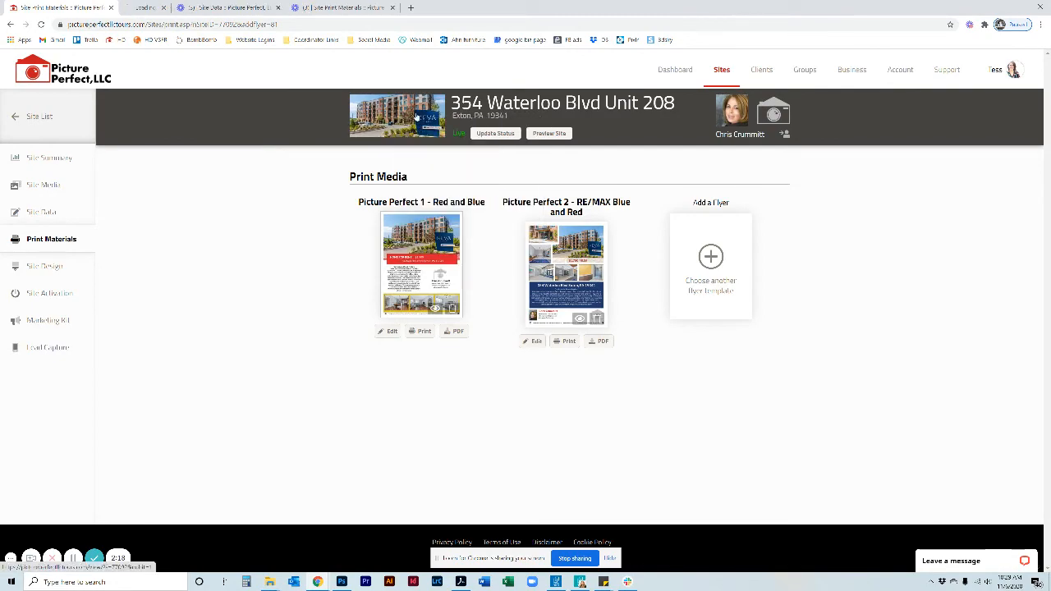
Preview the public property site and scroll to its Printable Flyer and Printable Flyer #2 buttons.
left_click(548, 133)
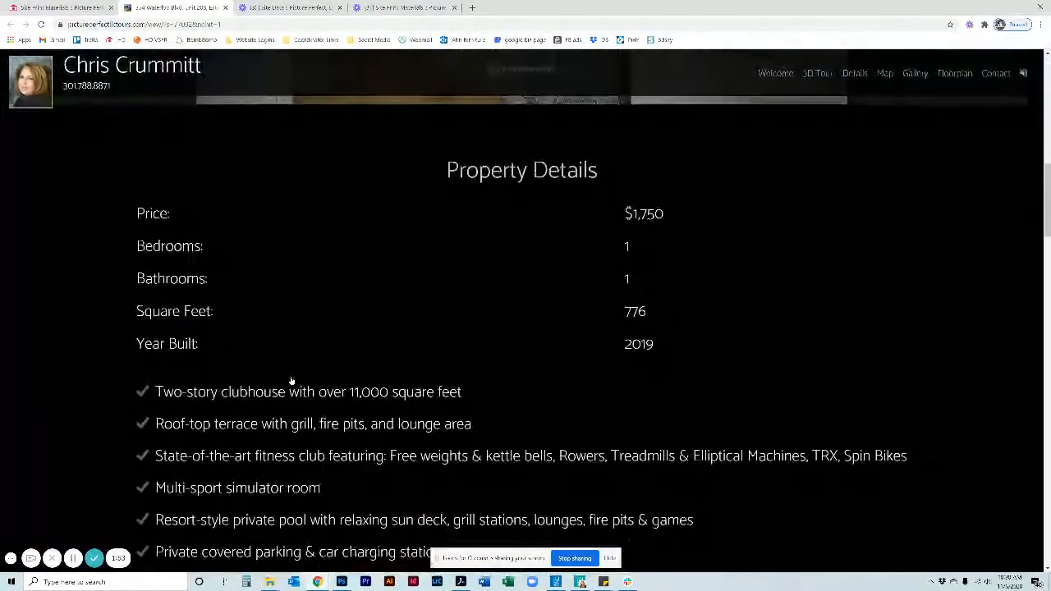
scroll("down", 3)
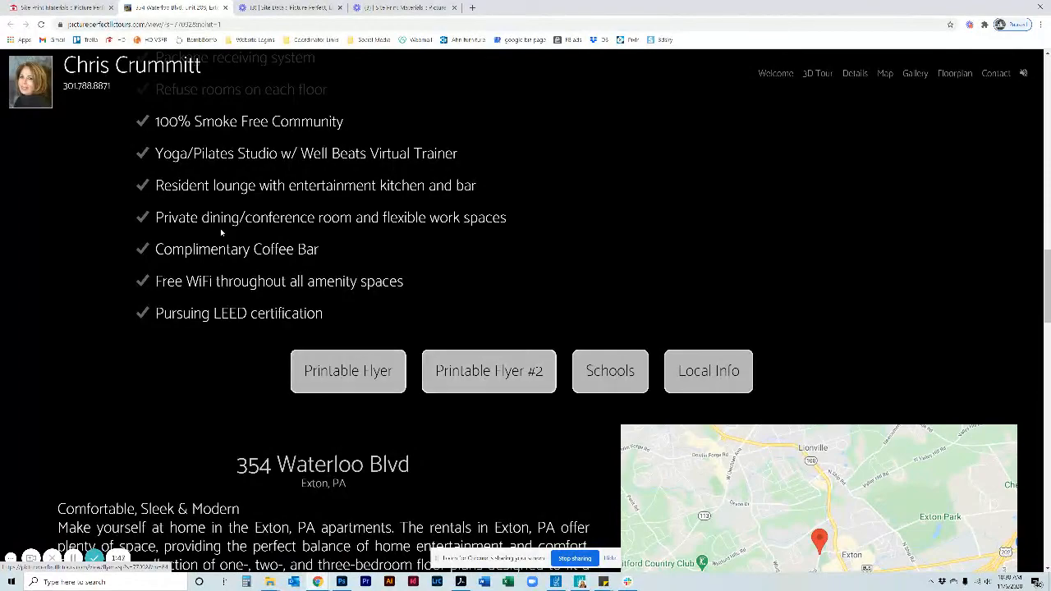
scroll("up", 3)
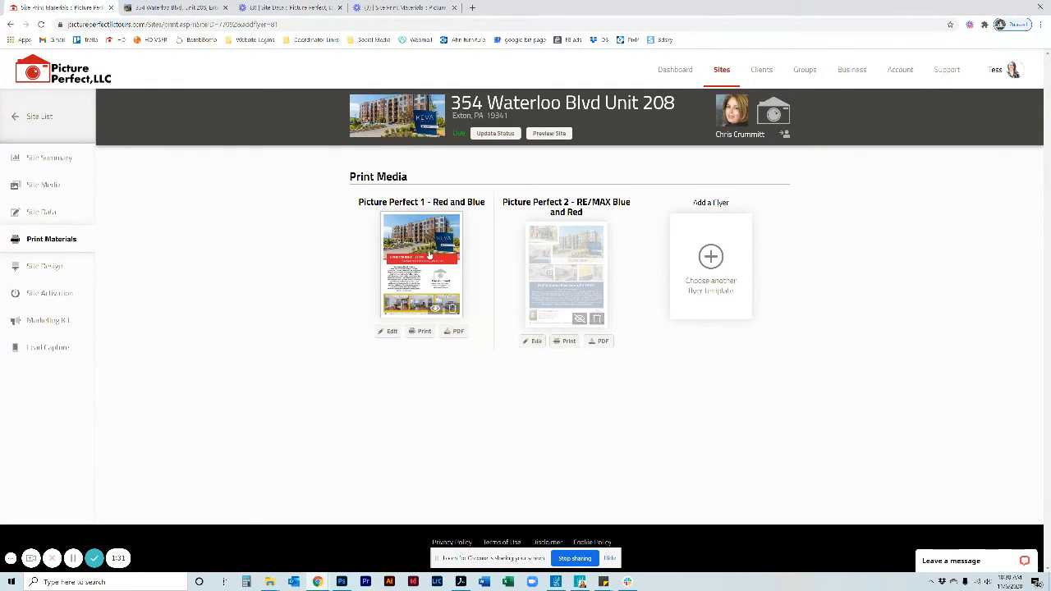
mouse_move(570, 388)
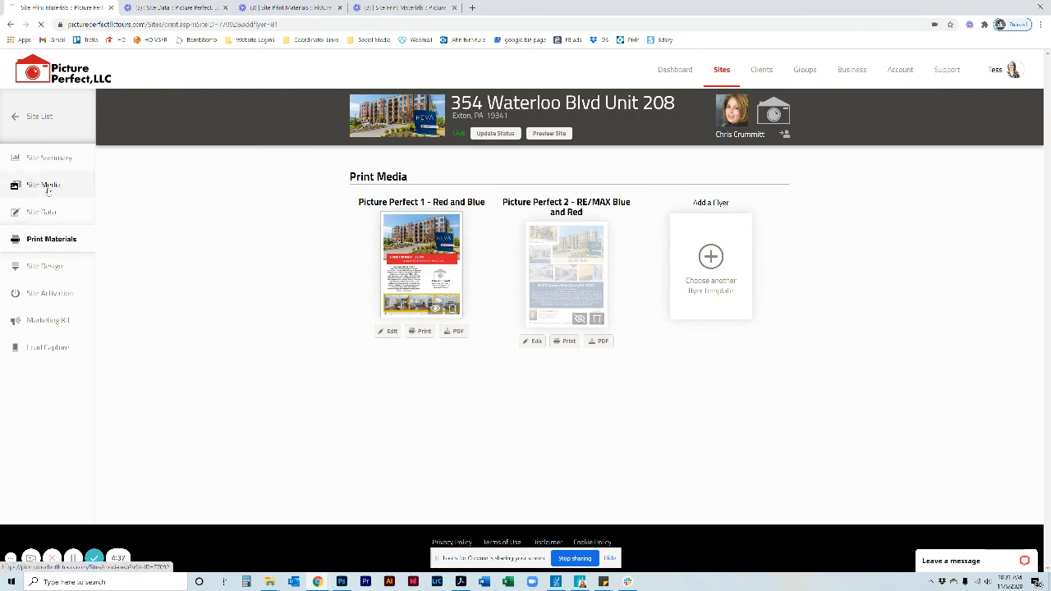
In Site Media, star photo 8 (Kitchen & Dining) while browsing the photo collection.
left_click(44, 184)
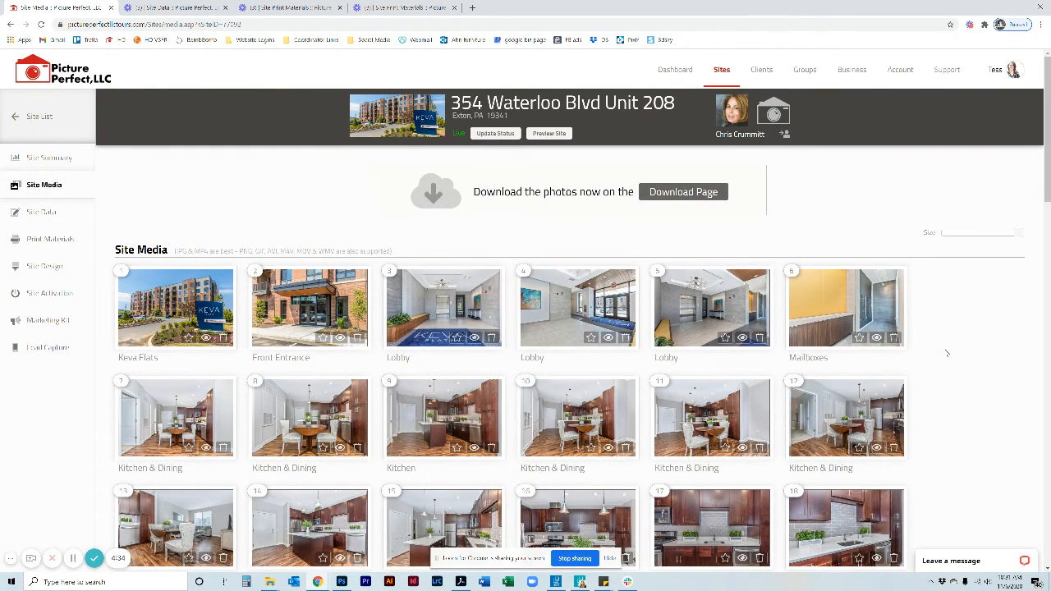
scroll("down", 3)
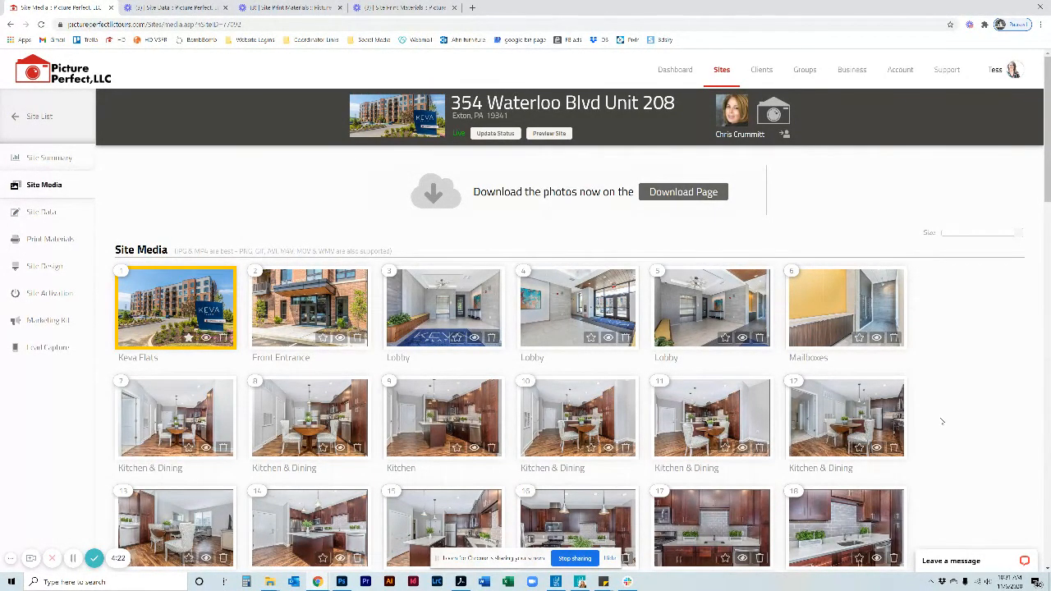
scroll("down", 3)
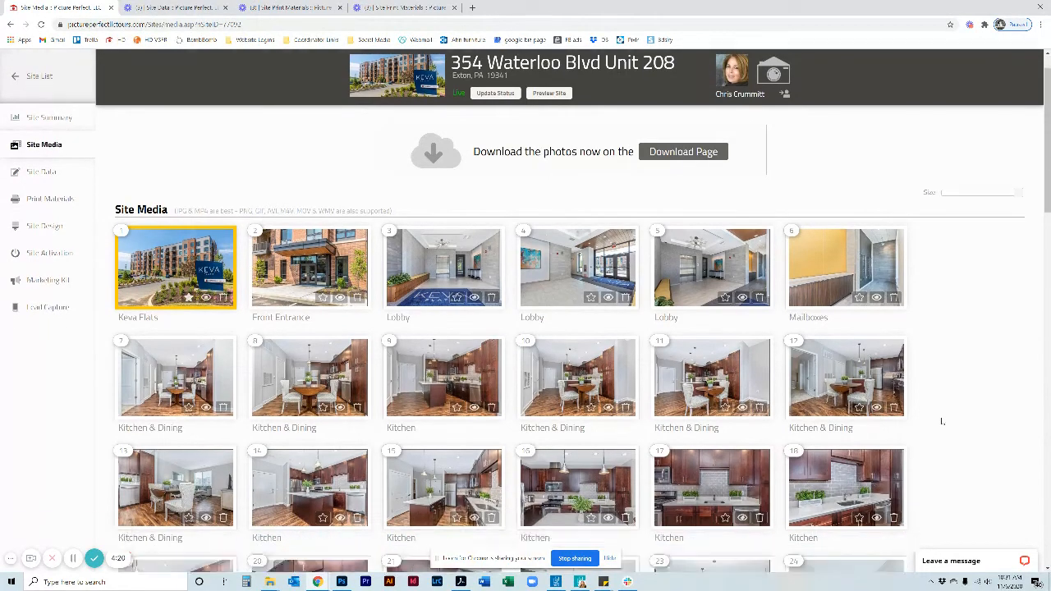
scroll("down", 3)
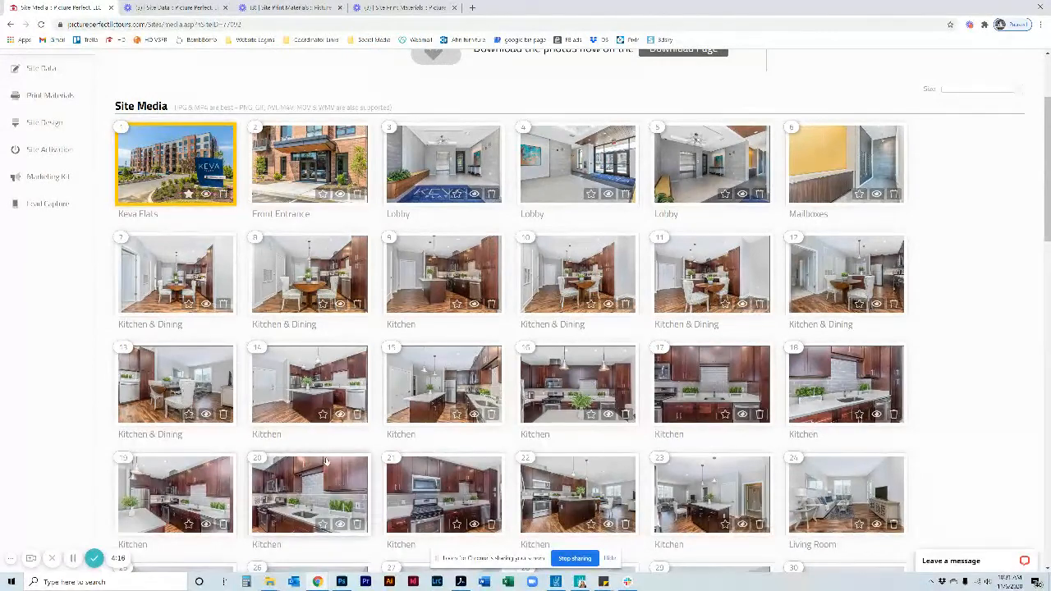
left_click(308, 274)
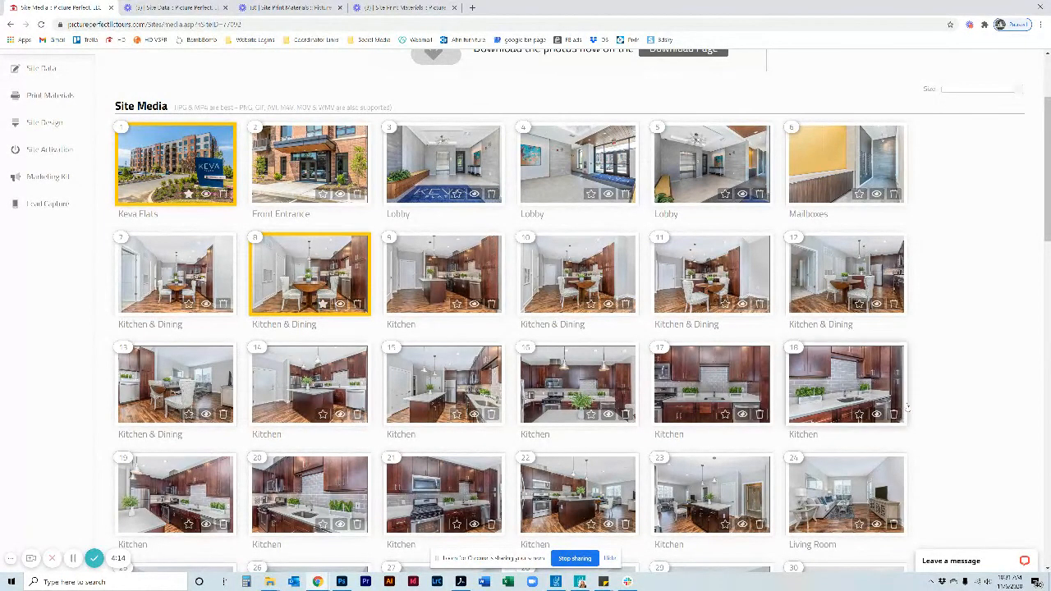
scroll("down", 3)
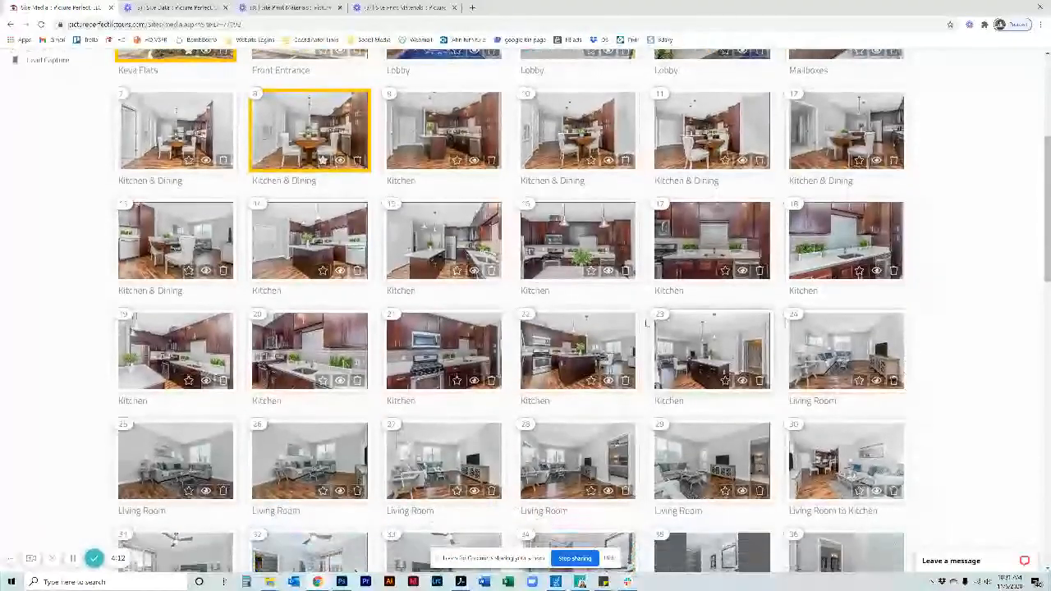
scroll("down", 3)
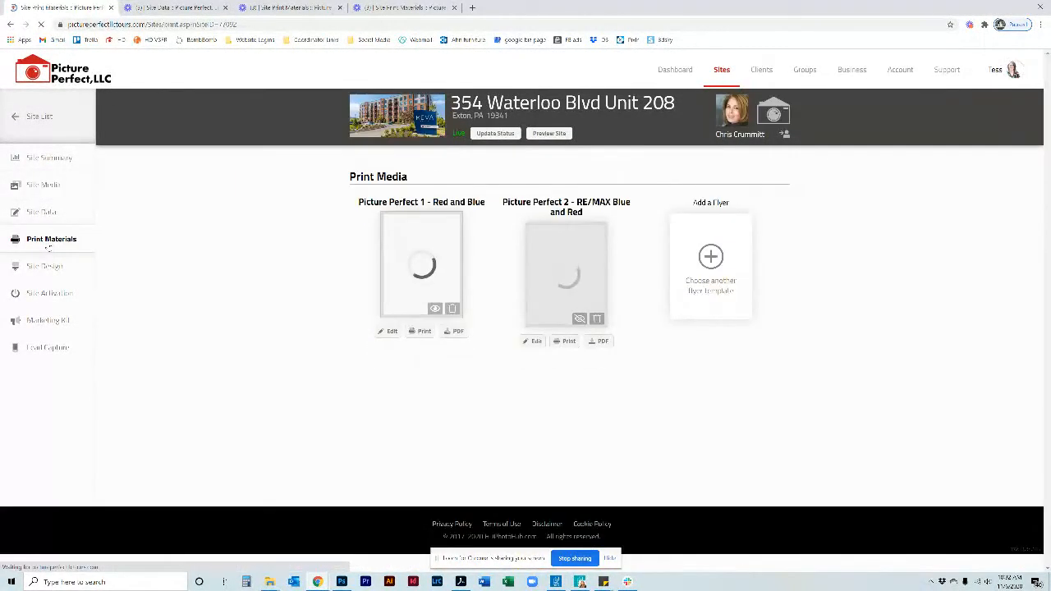
Add a third flyer using the 'Picture Perfect 1 - Green and Blue' template.
left_click(710, 256)
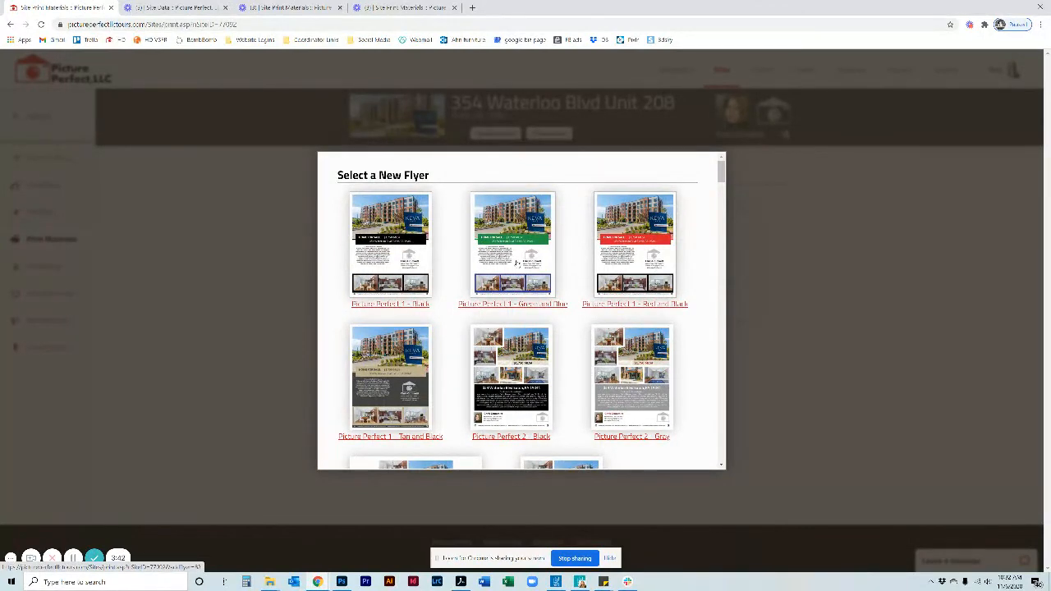
left_click(511, 246)
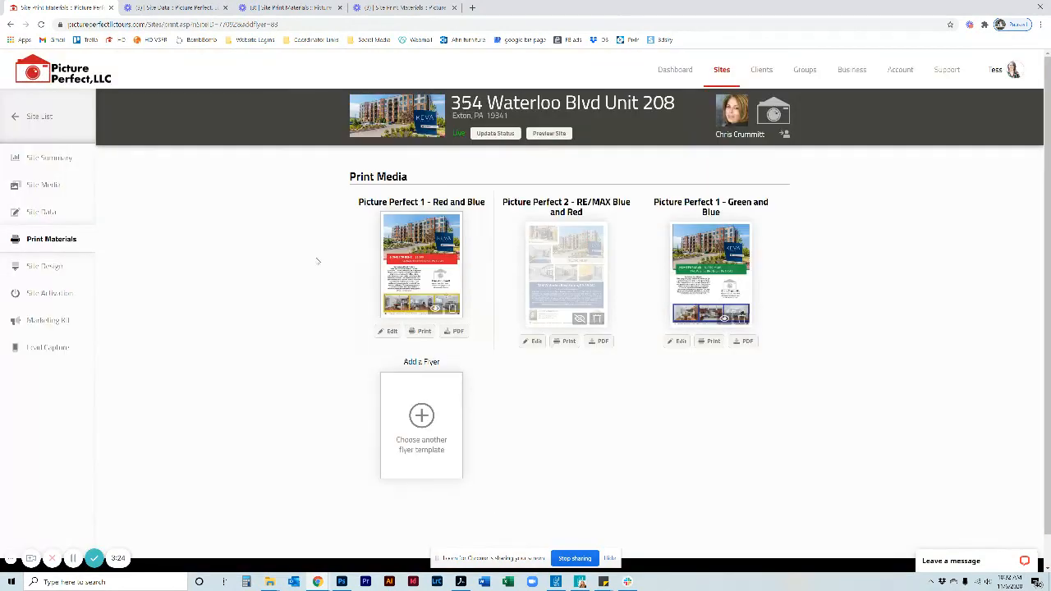
mouse_move(262, 433)
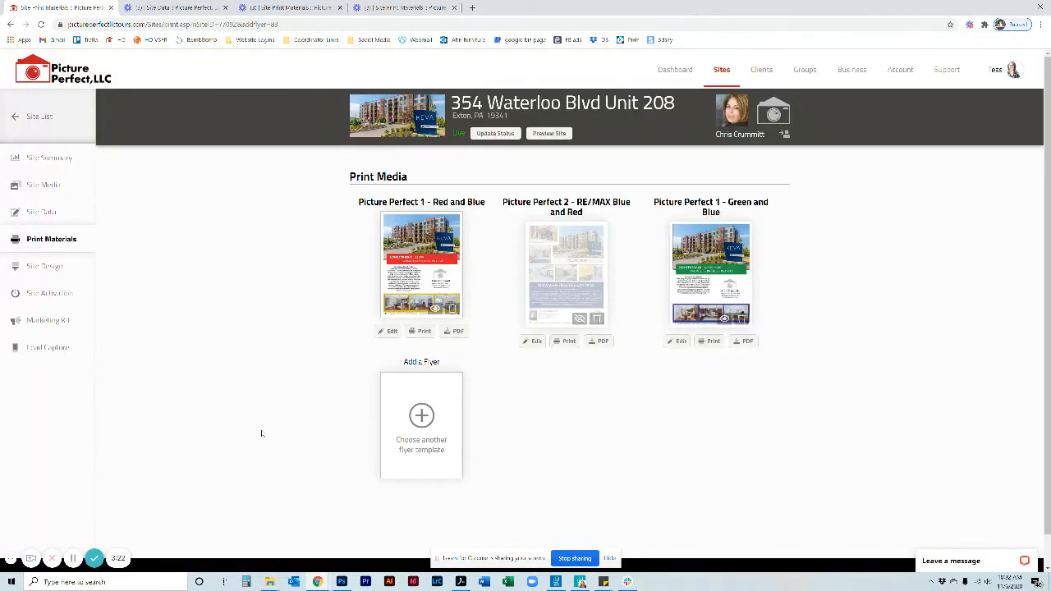